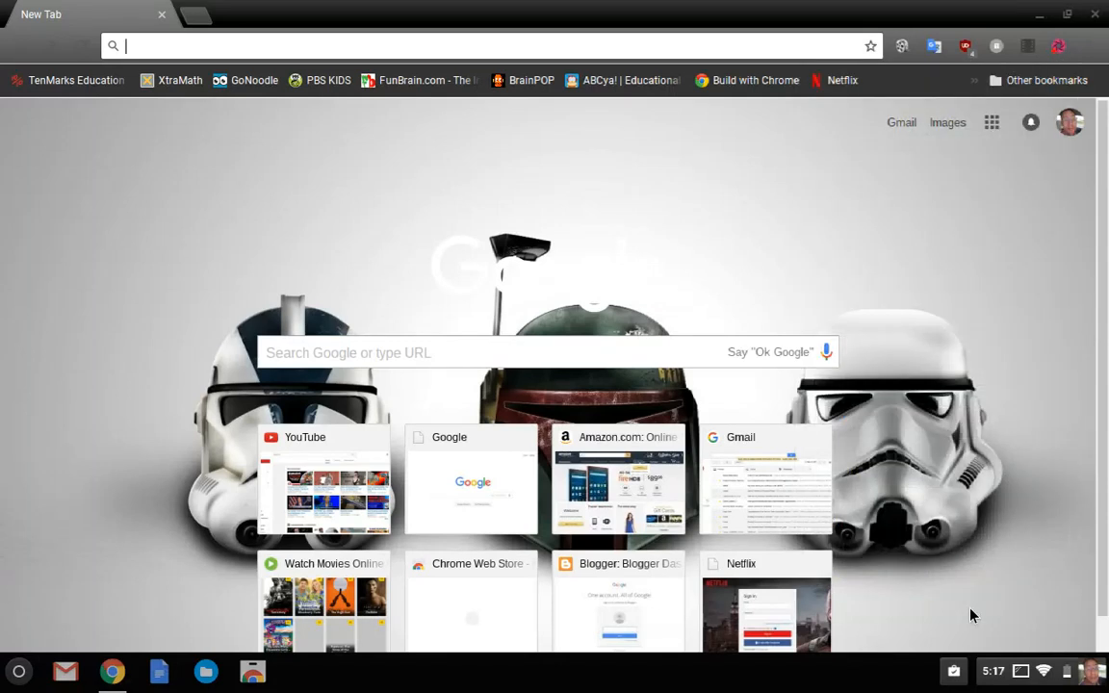
{"action": "mouse_move", "coordinate": [1011, 490]}
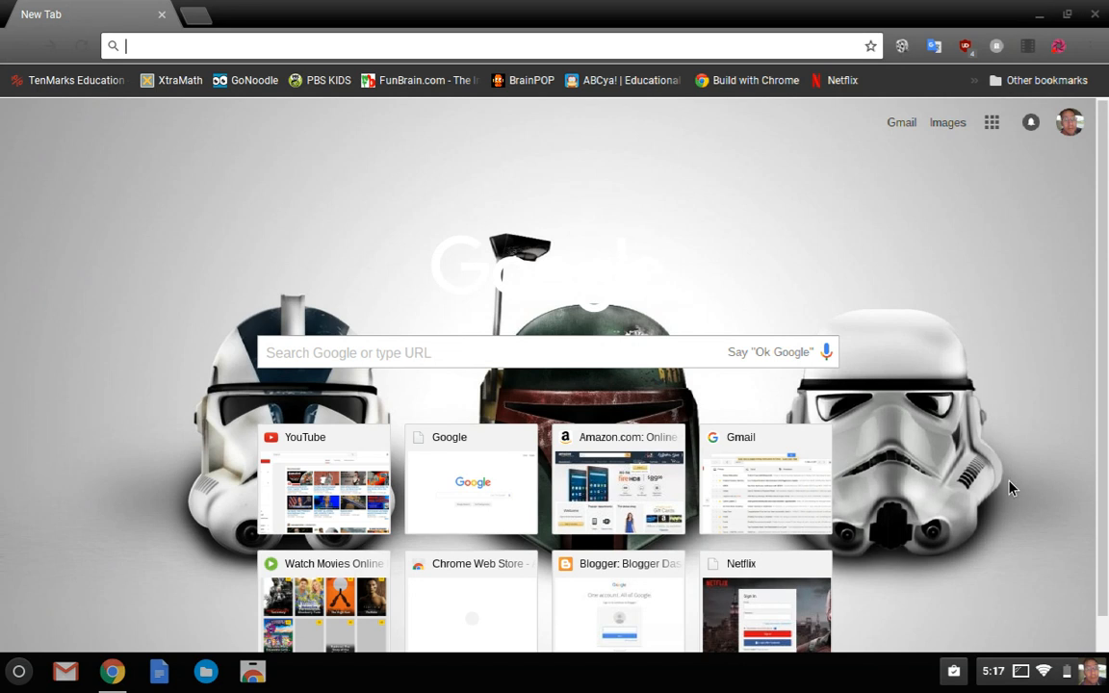
{"action": "mouse_move", "coordinate": [959, 350]}
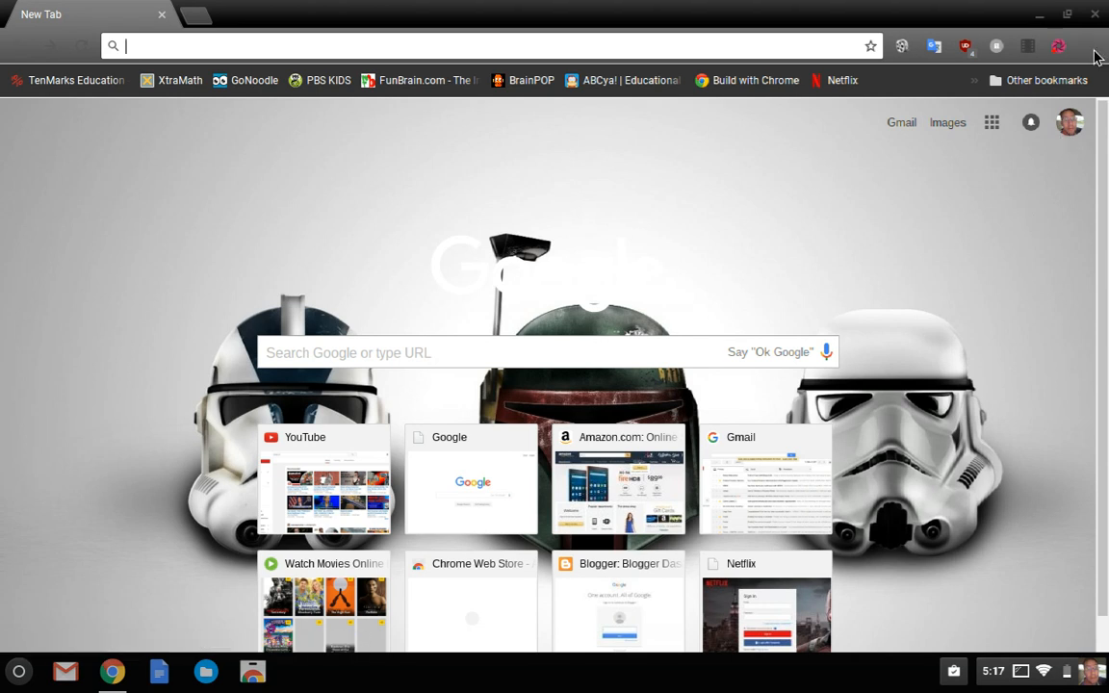
{"action": "mouse_move", "coordinate": [1090, 46]}
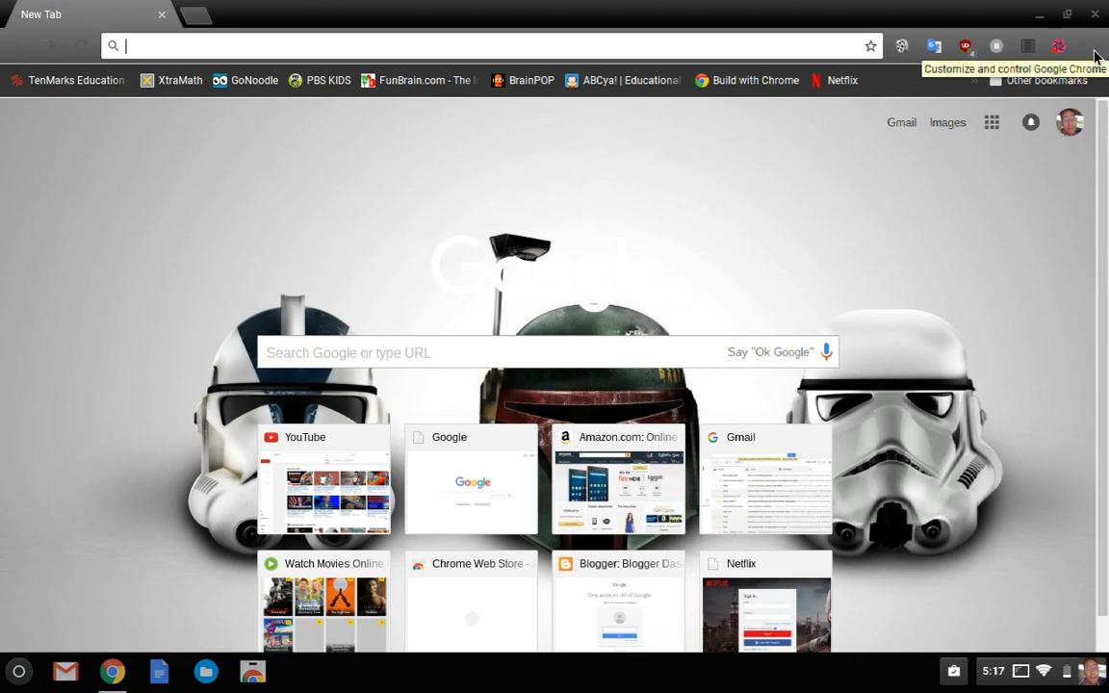
Step: Bring up Chrome's three-dot main menu listing History, Downloads and Settings
{"action": "left_click", "coordinate": [1055, 42]}
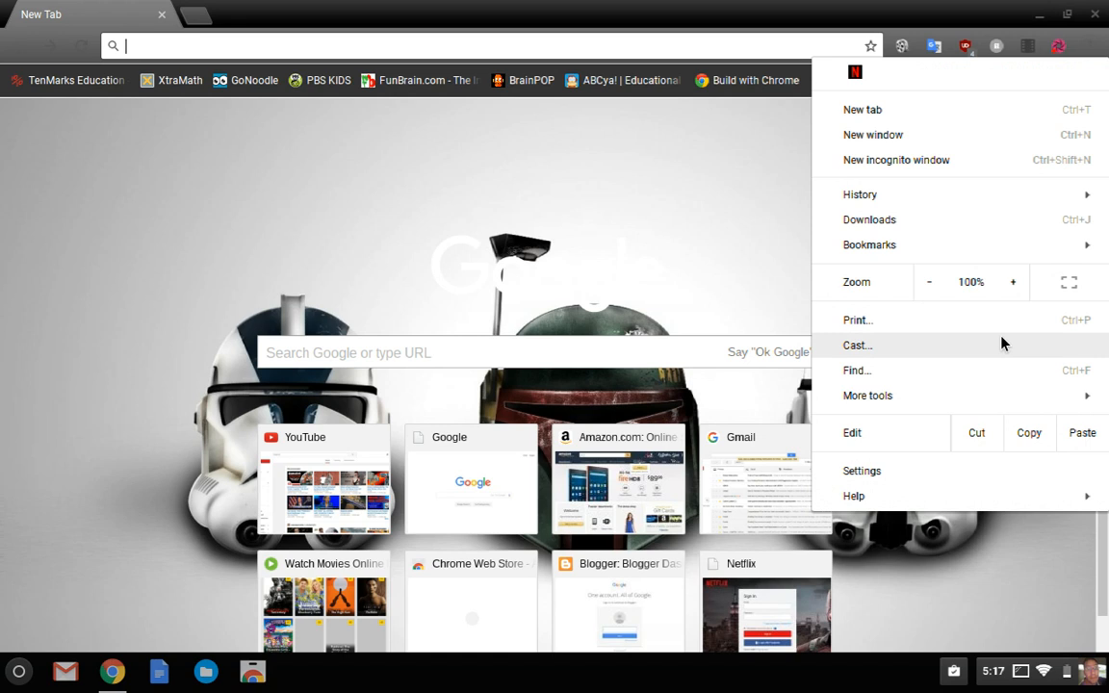
{"action": "mouse_move", "coordinate": [914, 470]}
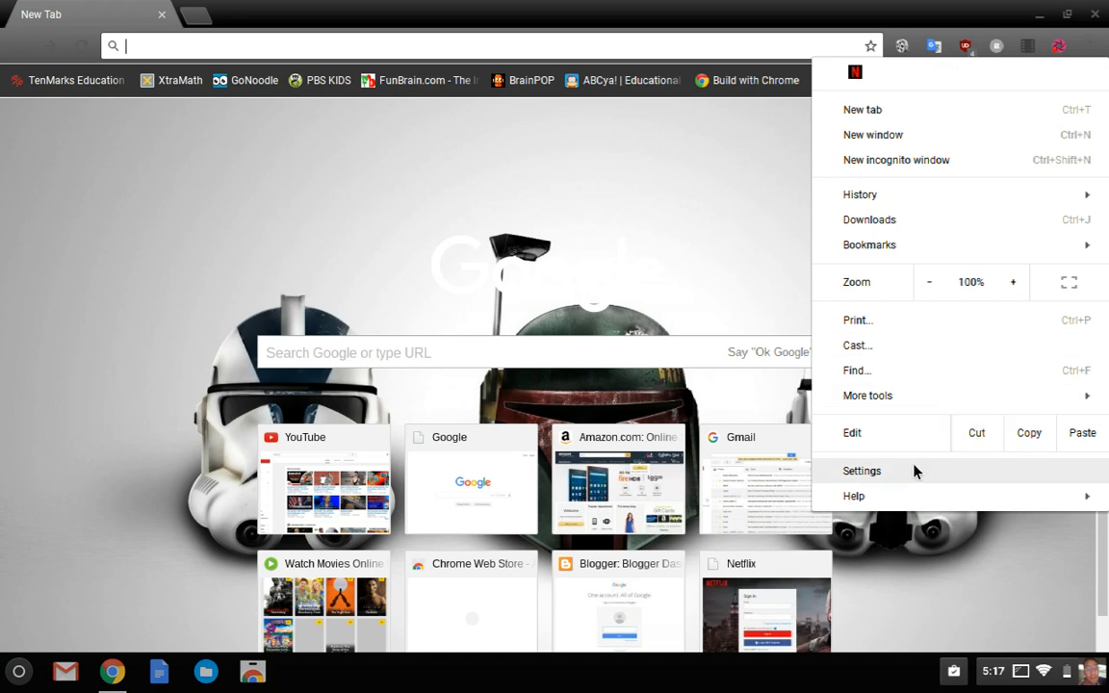
Step: From Settings, check About Chrome OS for updates, confirming version 53.0.2785.144 is up to date
{"action": "left_click", "coordinate": [861, 469]}
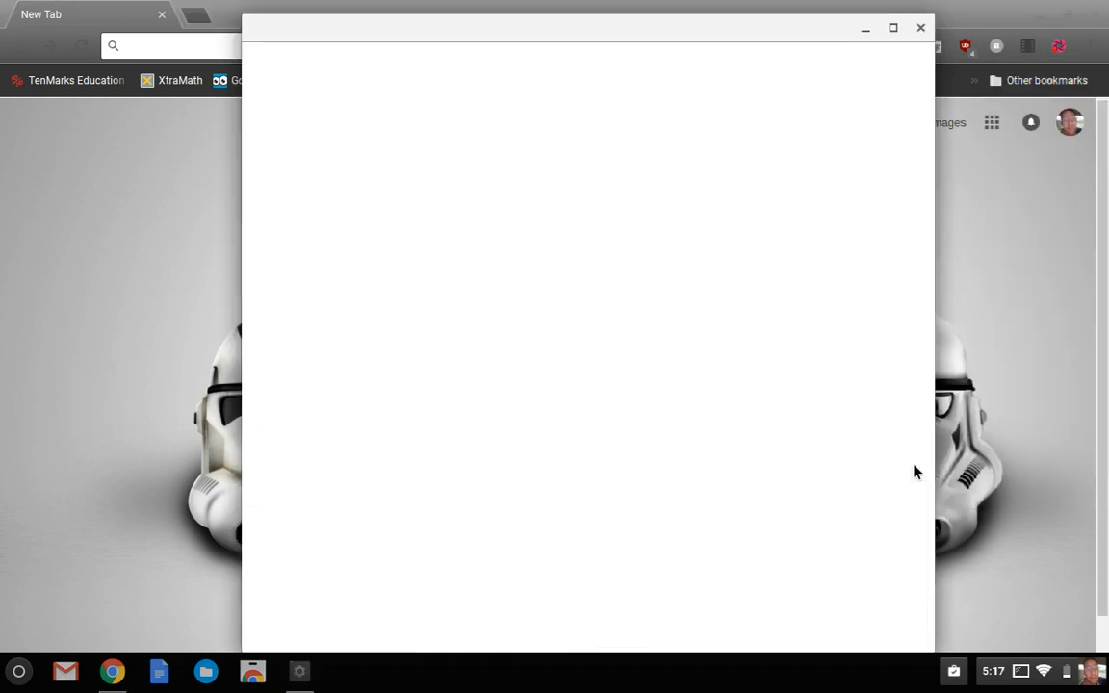
{"action": "mouse_move", "coordinate": [648, 173]}
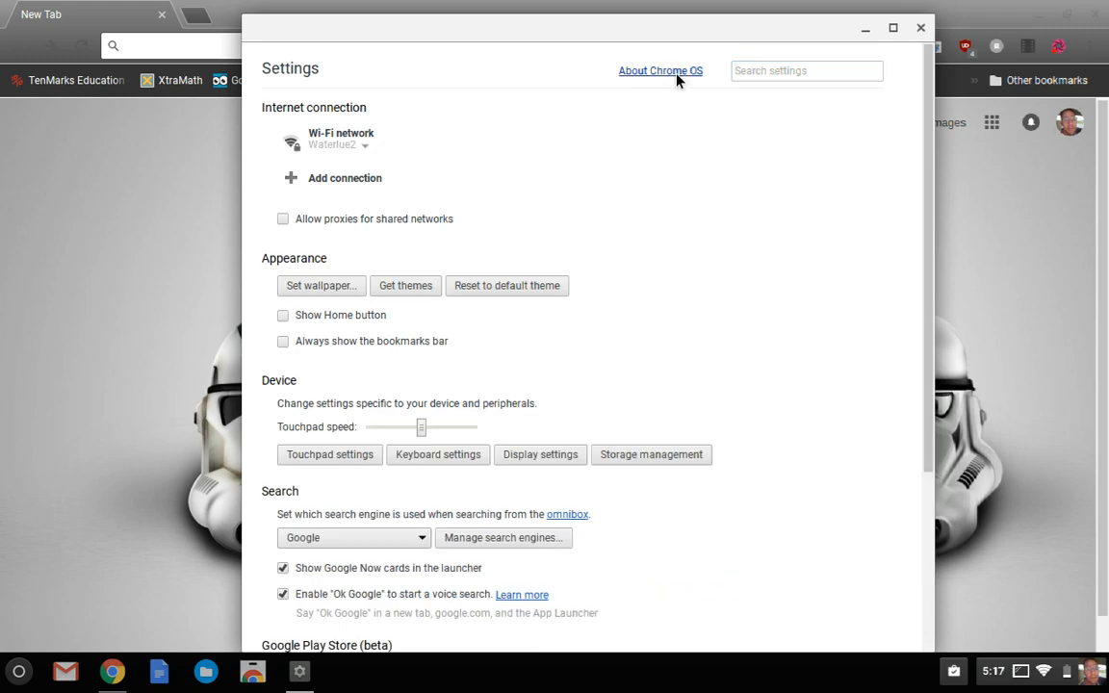
{"action": "left_click", "coordinate": [664, 69]}
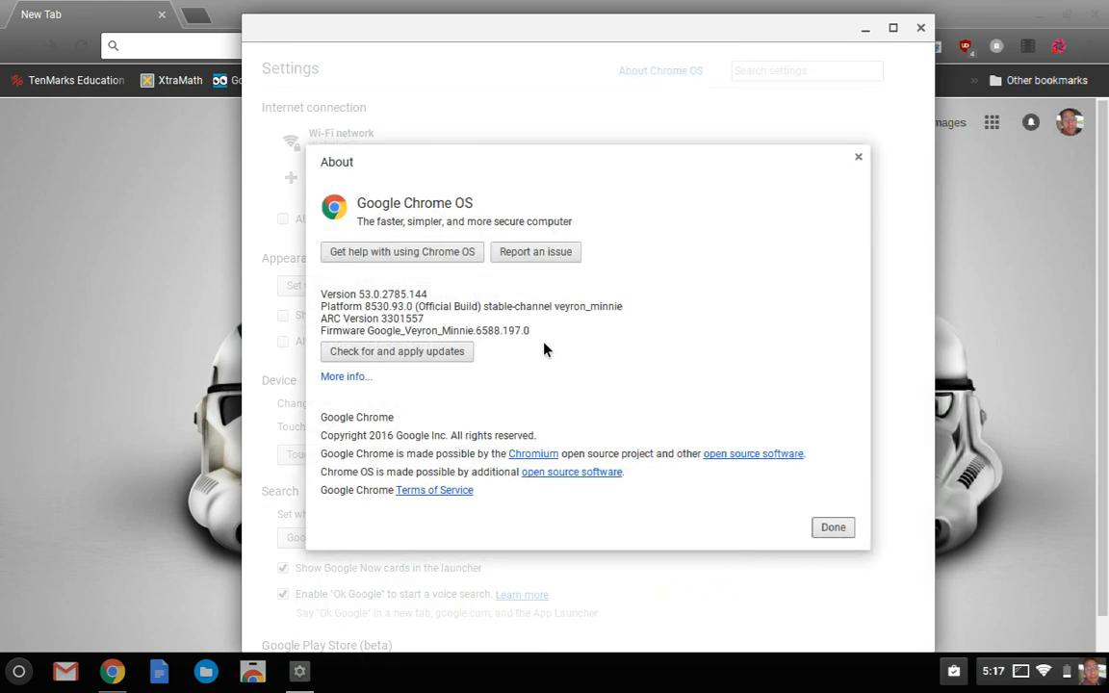
{"action": "mouse_move", "coordinate": [453, 354]}
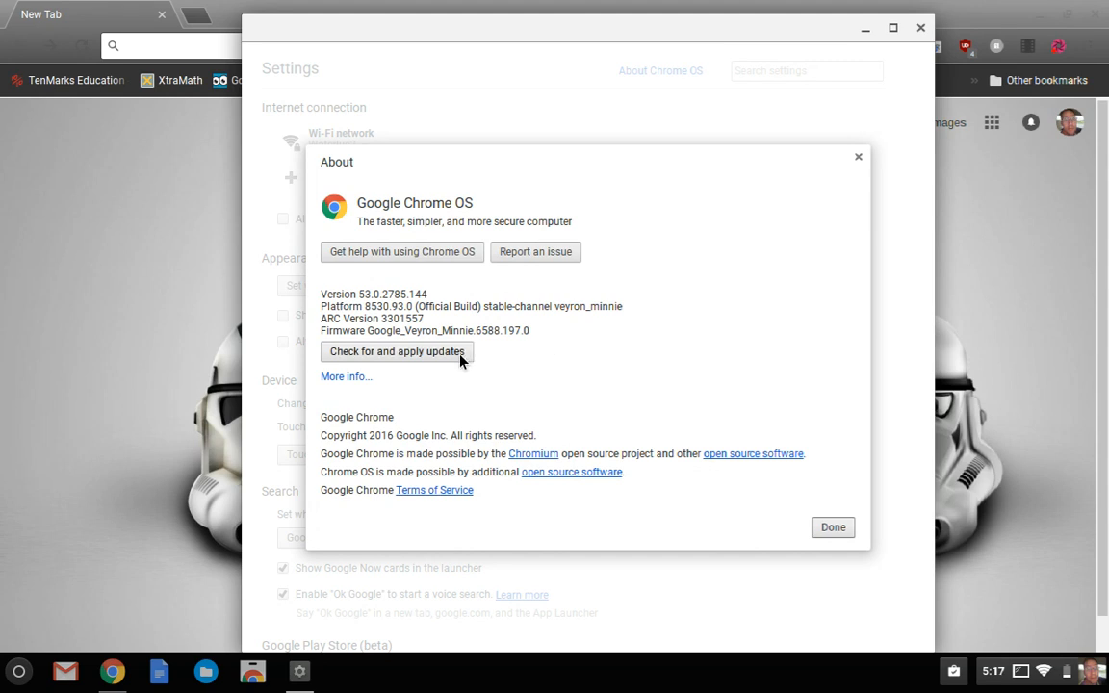
{"action": "left_click", "coordinate": [397, 351]}
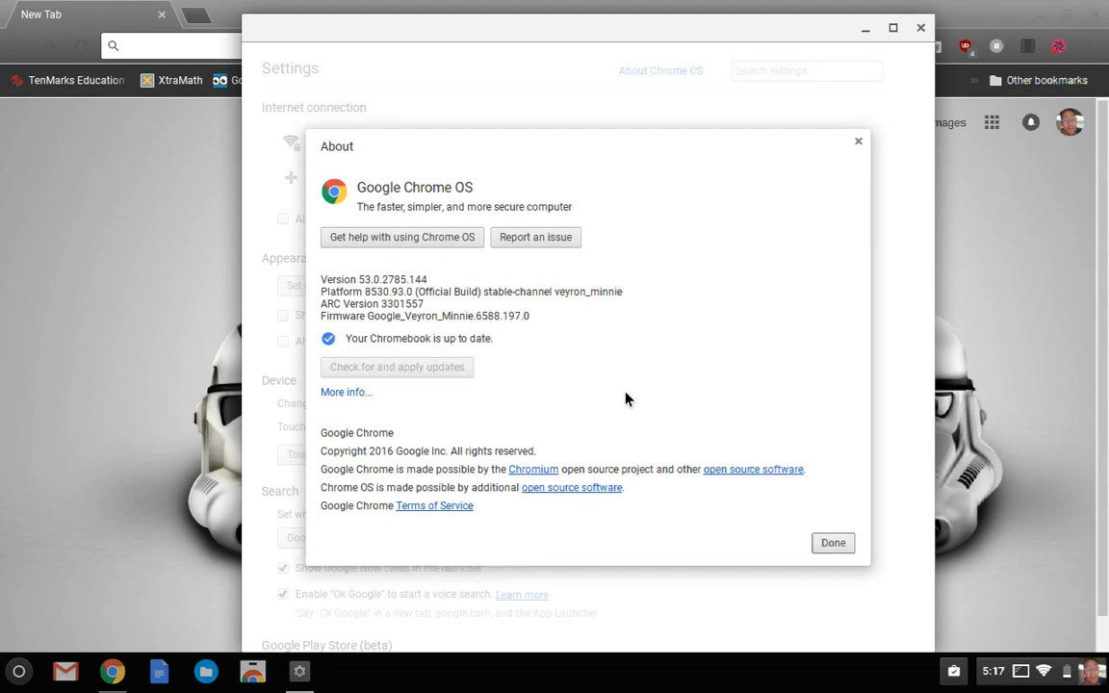
{"action": "mouse_move", "coordinate": [836, 574]}
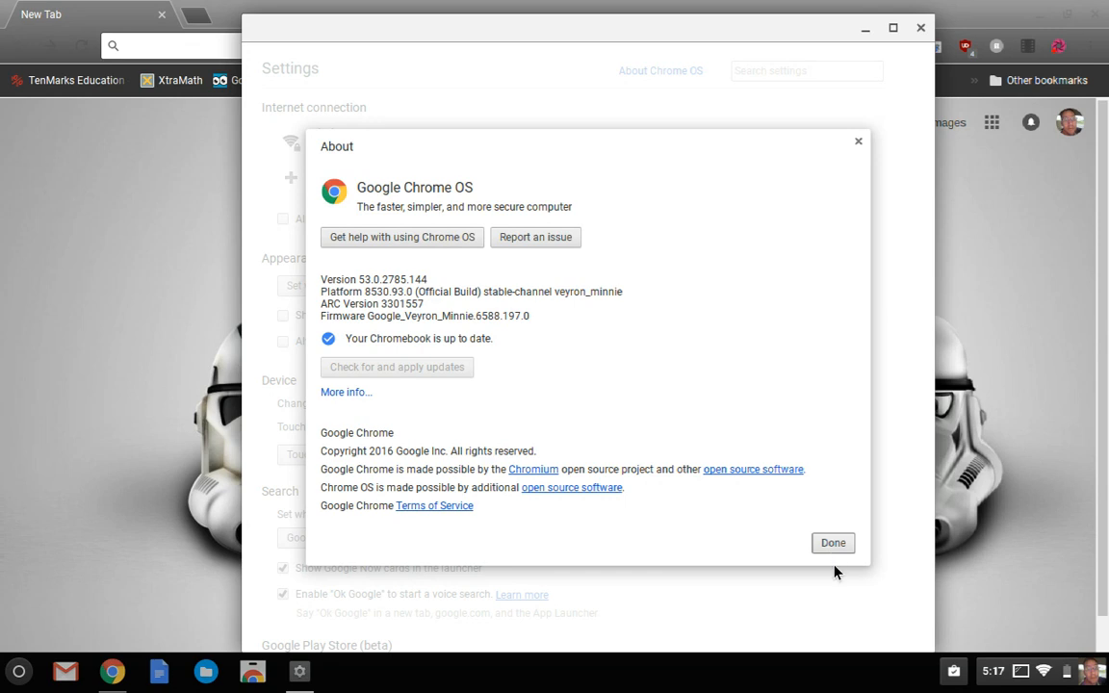
{"action": "mouse_move", "coordinate": [836, 554]}
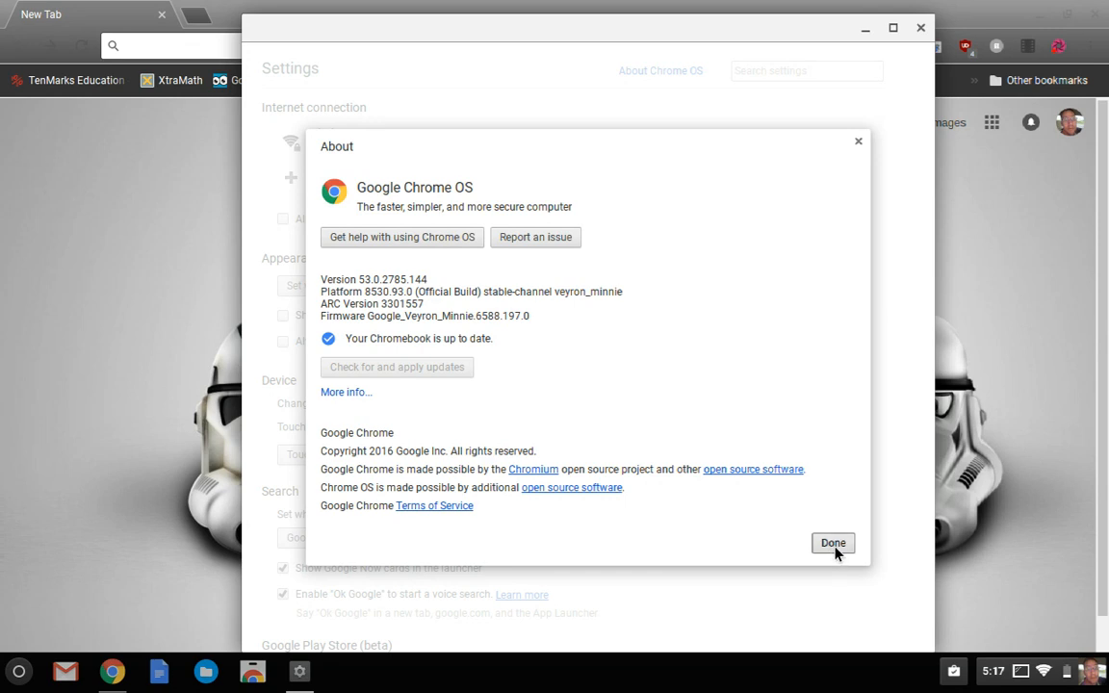
Step: Dismiss the About dialog and scroll to the Google Play Store (beta) section
{"action": "left_click", "coordinate": [832, 543]}
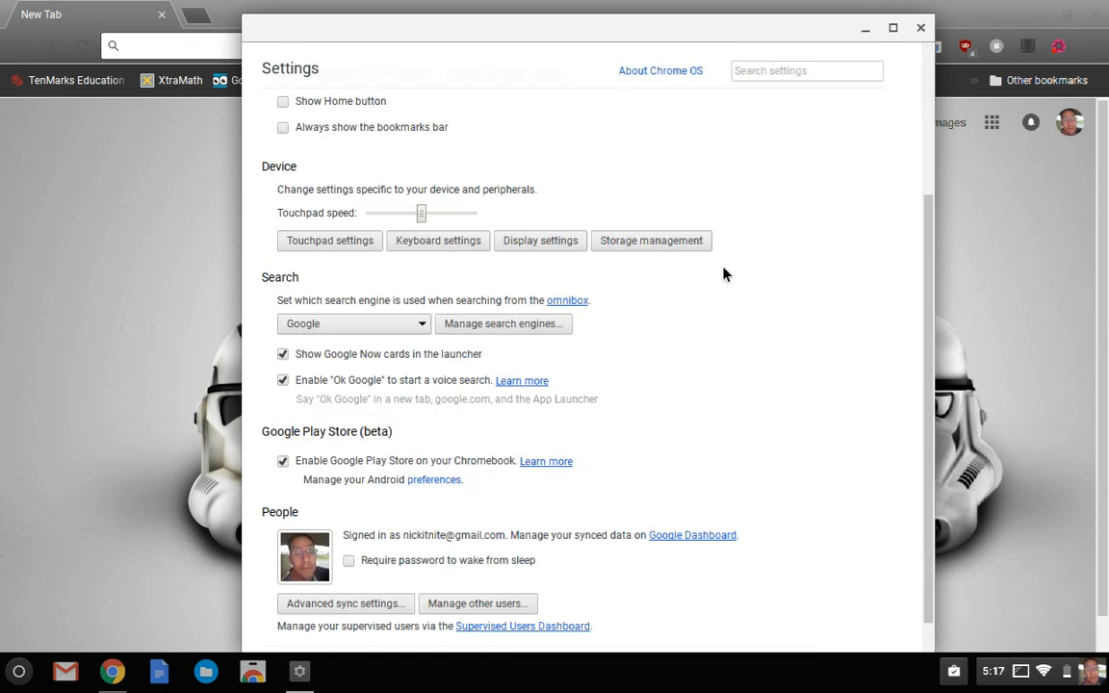
{"action": "scroll", "scroll_direction": "down", "scroll_amount": 3}
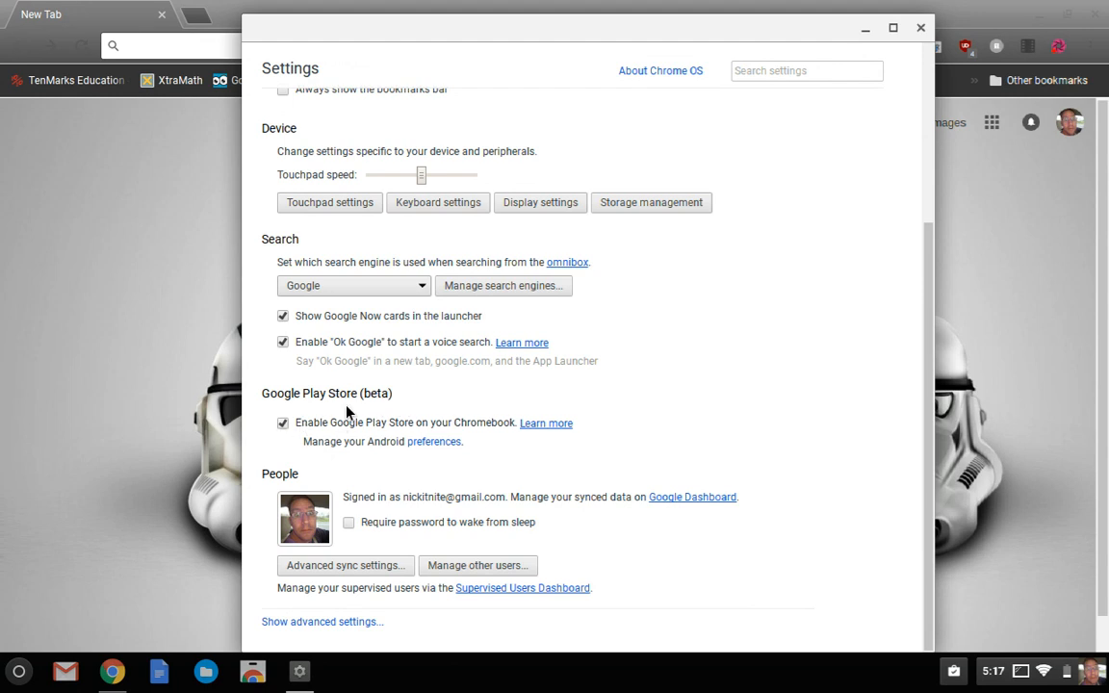
{"action": "mouse_move", "coordinate": [293, 435]}
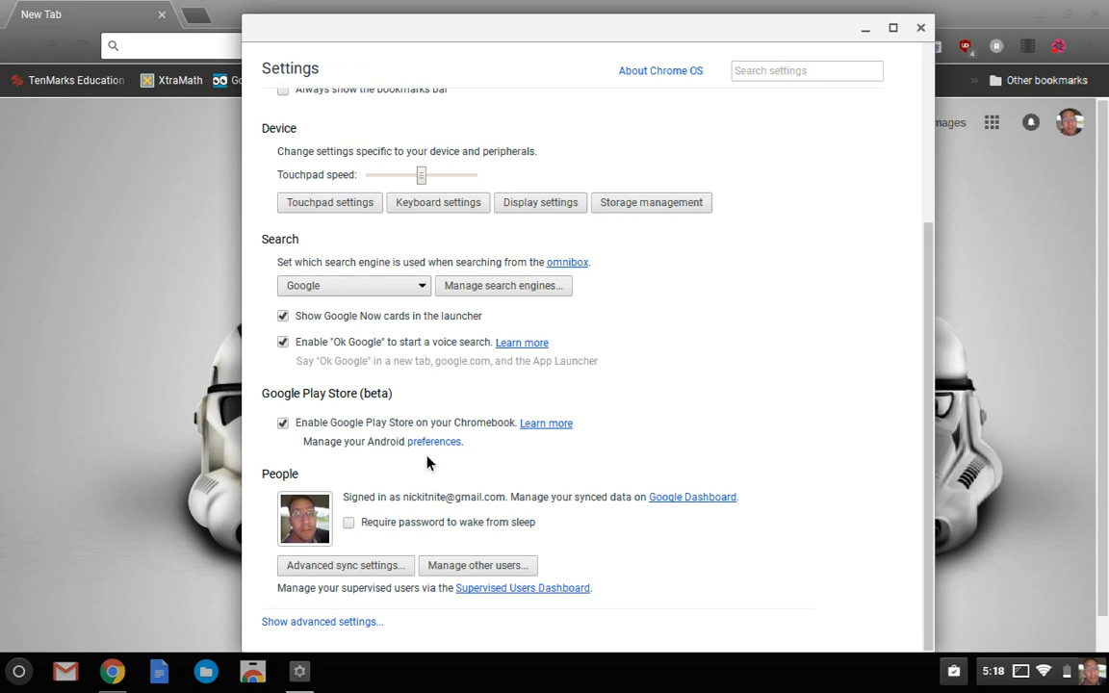
{"action": "mouse_move", "coordinate": [435, 455]}
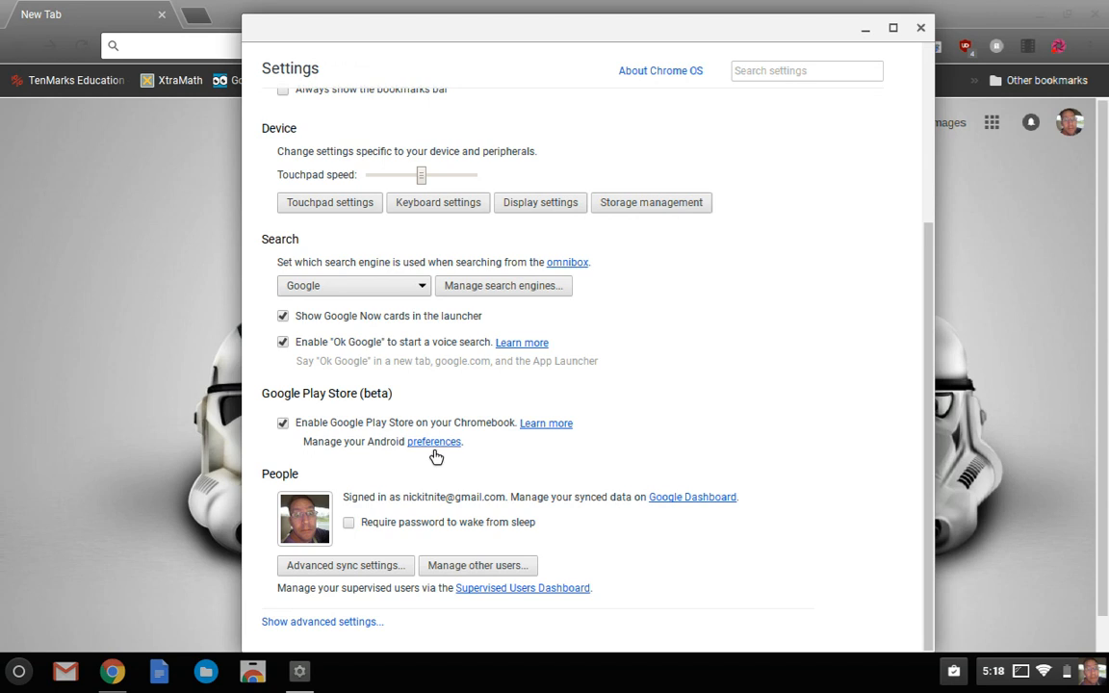
{"action": "mouse_move", "coordinate": [445, 453]}
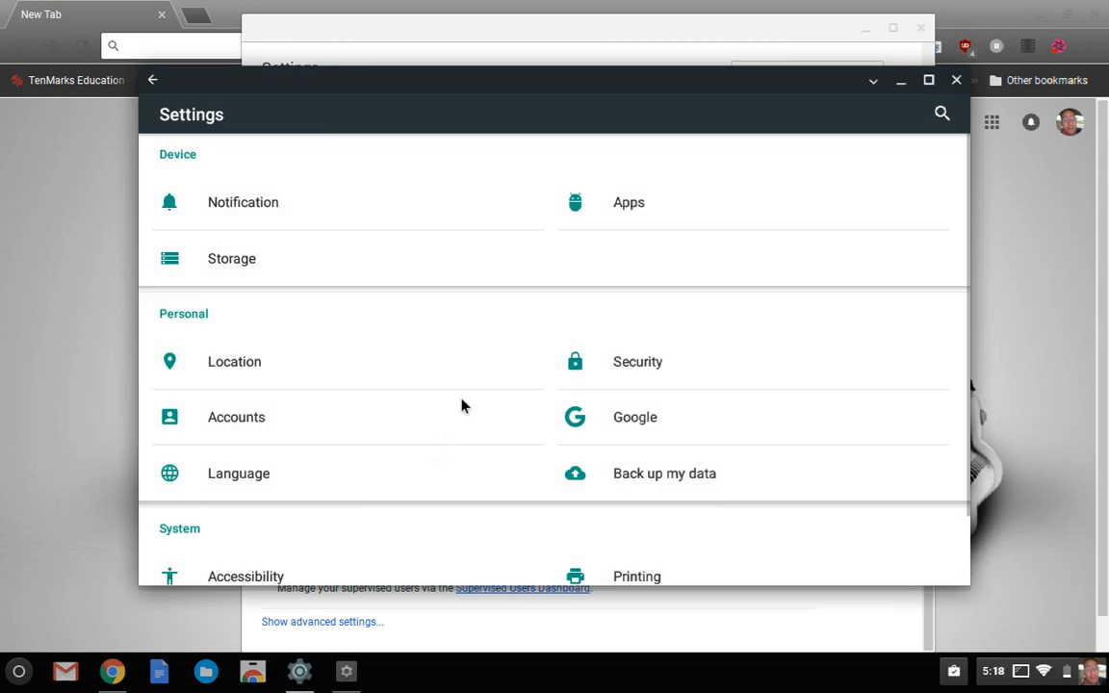
{"action": "mouse_move", "coordinate": [473, 231]}
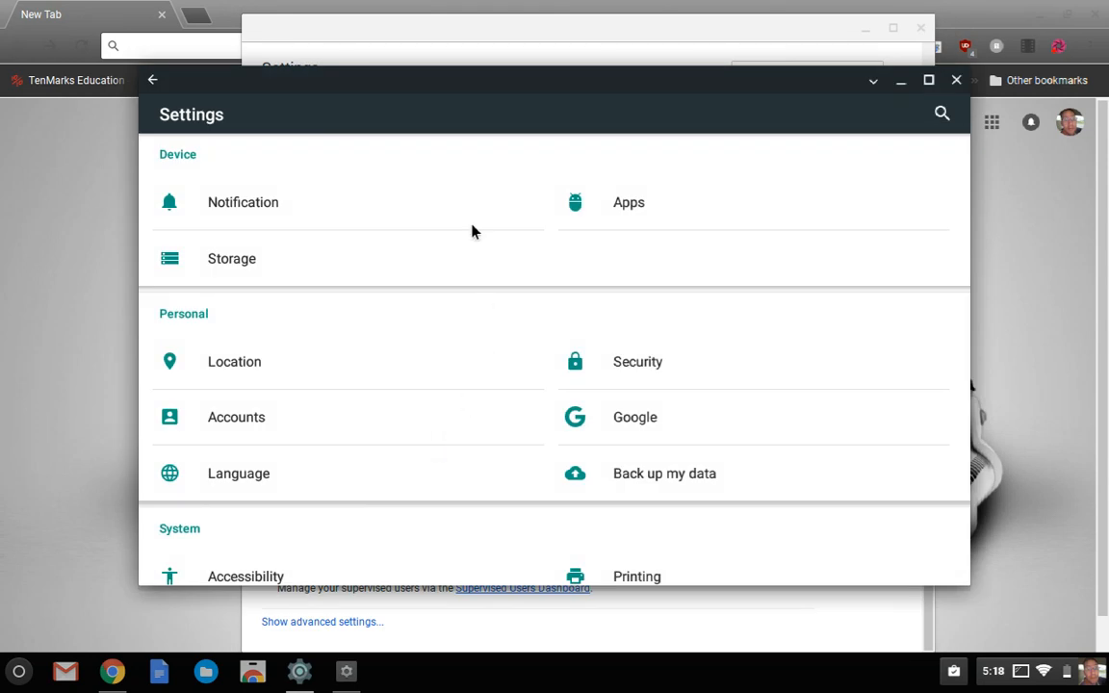
{"action": "mouse_move", "coordinate": [450, 250]}
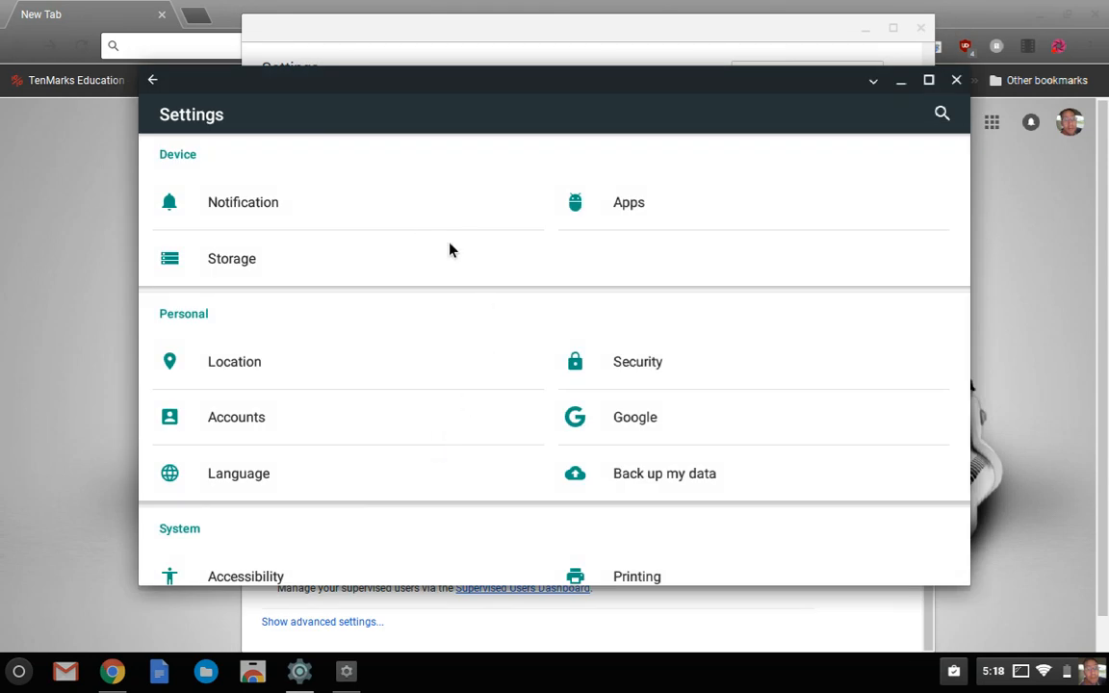
Step: View About device showing Android 6.0.1 build details, then close Android Settings
{"action": "scroll", "scroll_direction": "down", "scroll_amount": 3}
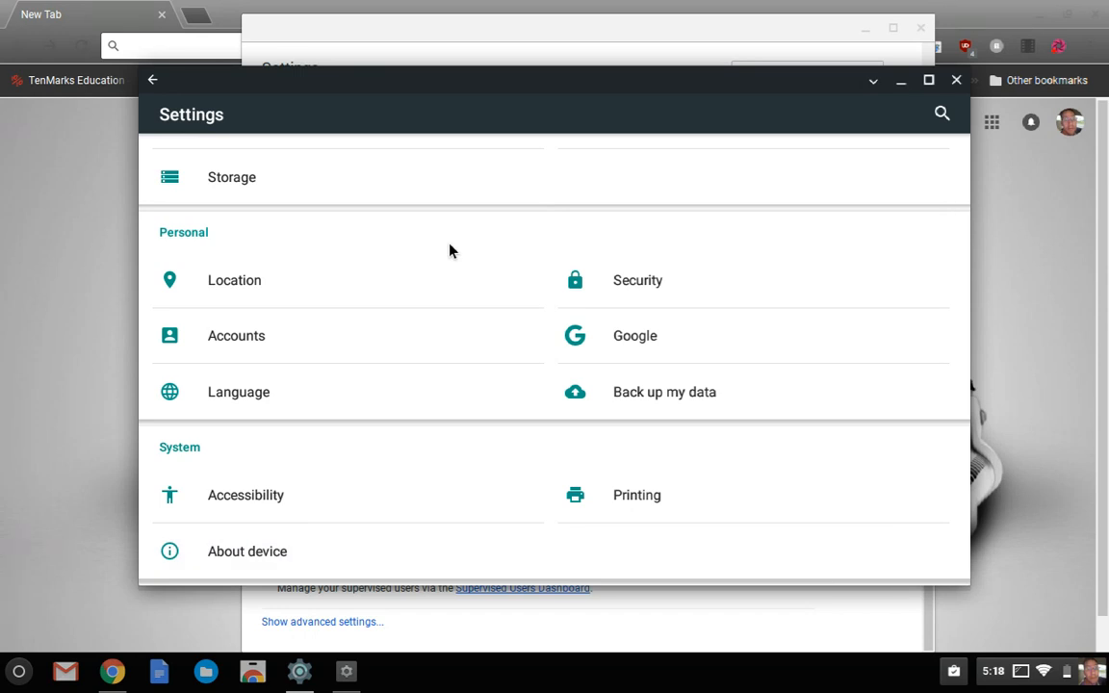
{"action": "mouse_move", "coordinate": [260, 562]}
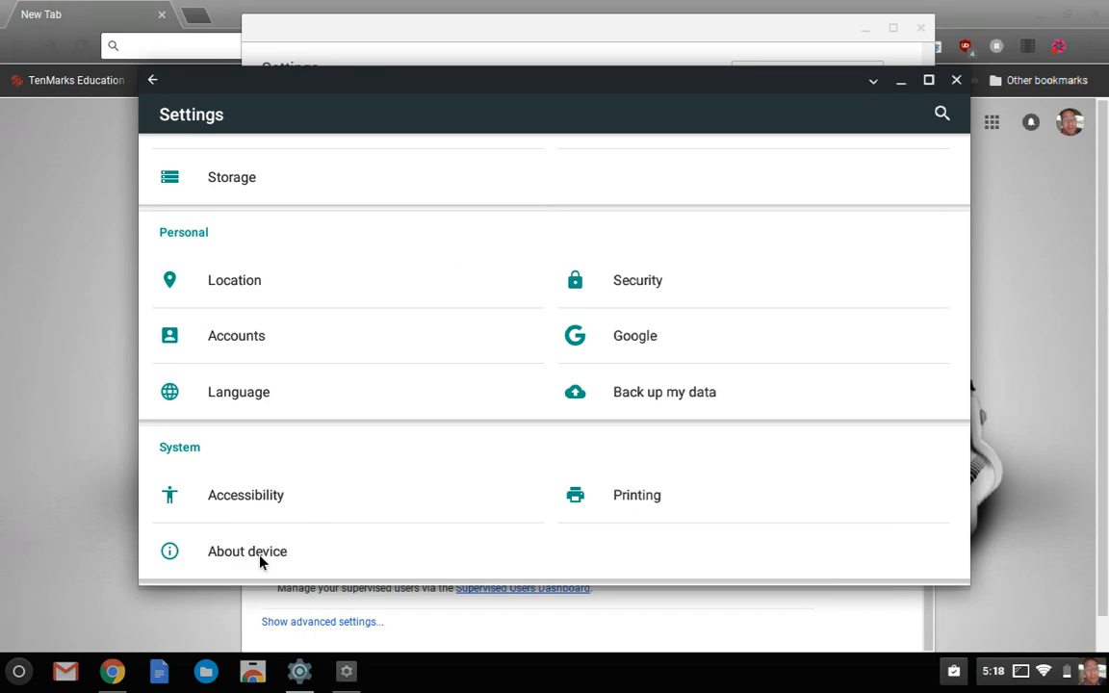
{"action": "left_click", "coordinate": [247, 550]}
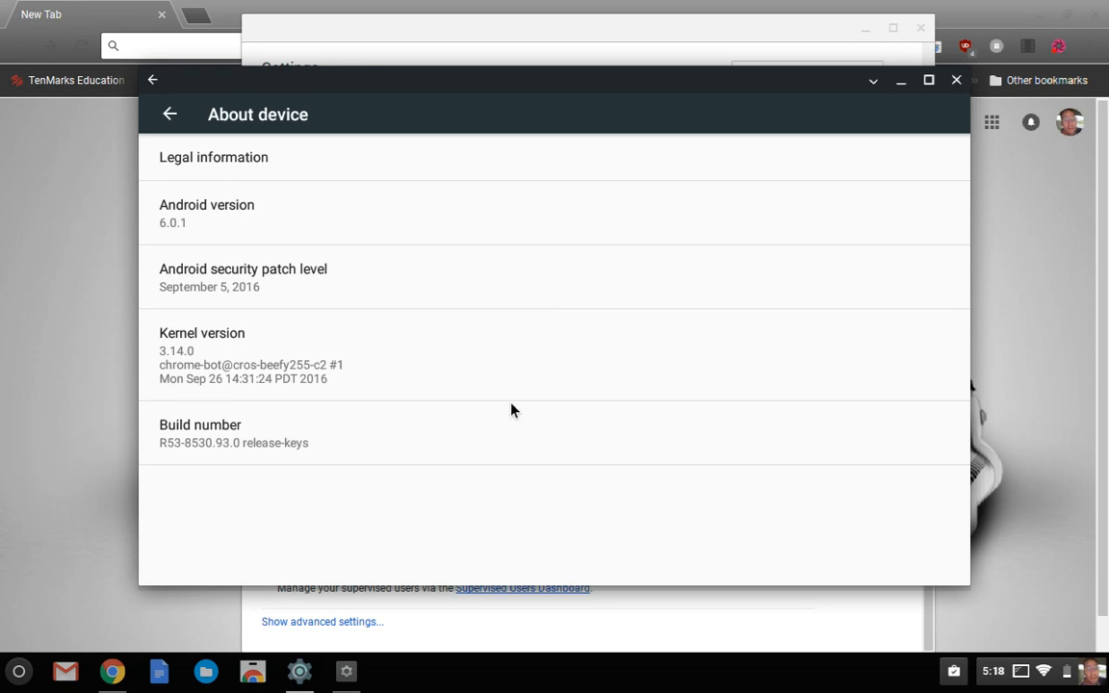
{"action": "mouse_move", "coordinate": [220, 252]}
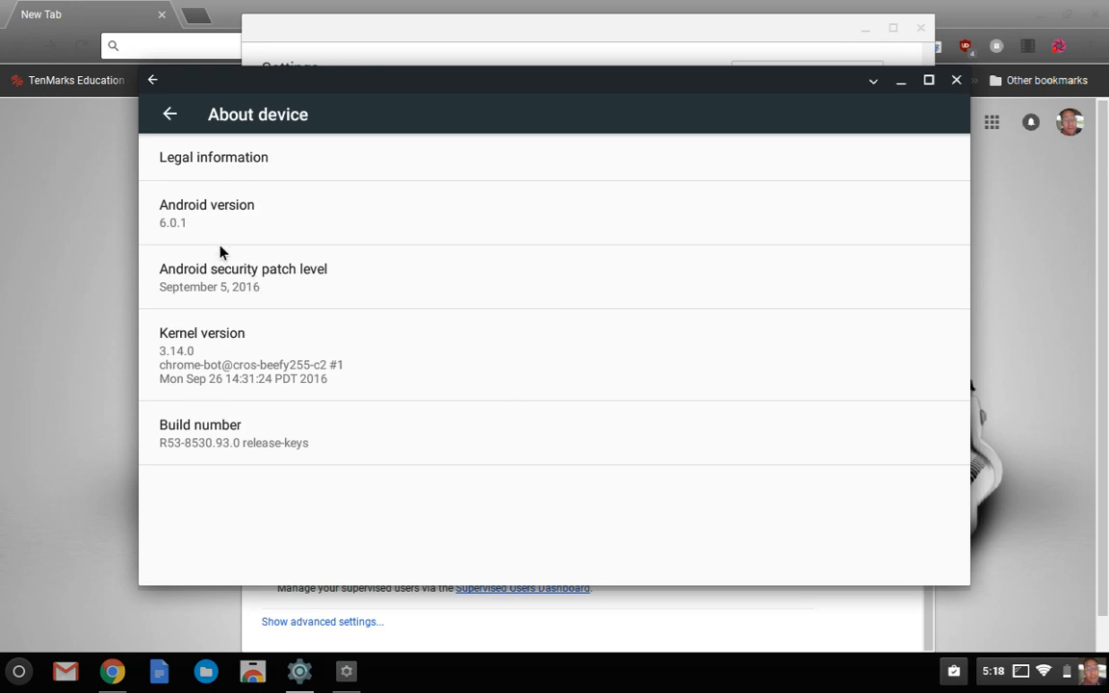
{"action": "mouse_move", "coordinate": [204, 247]}
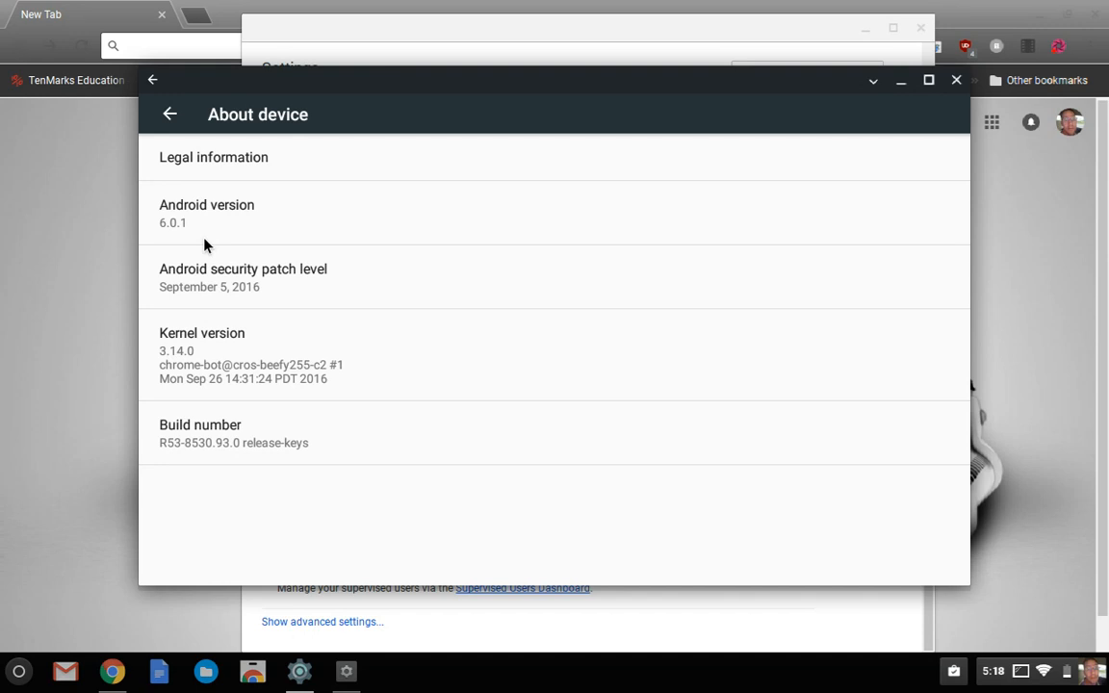
{"action": "mouse_move", "coordinate": [859, 87]}
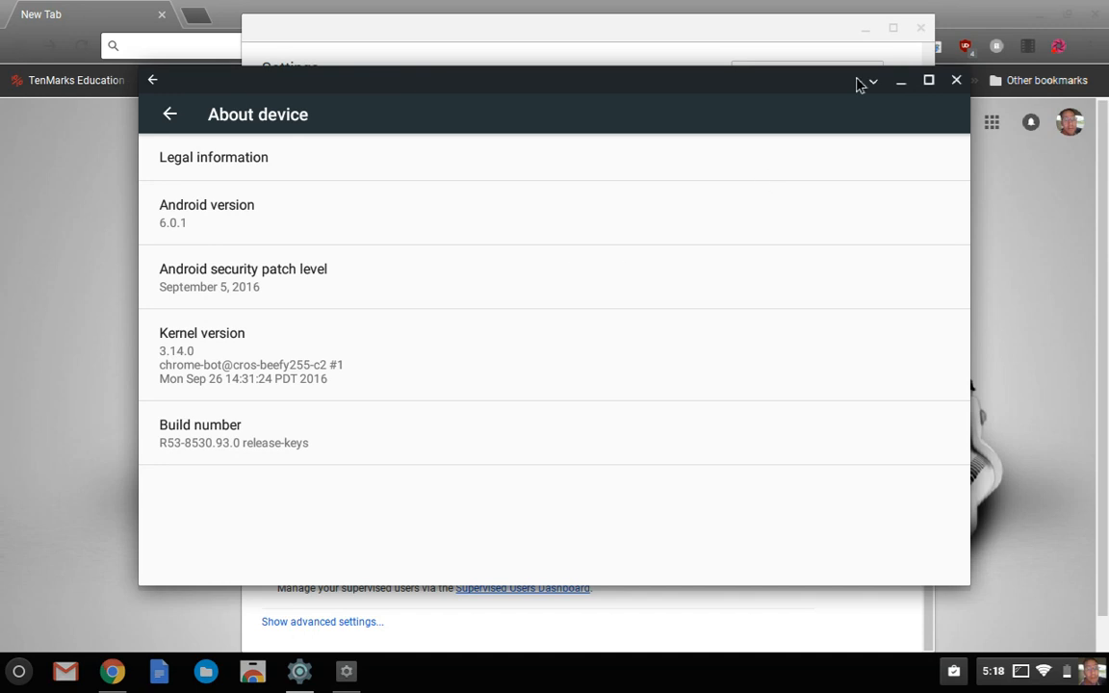
{"action": "mouse_move", "coordinate": [955, 80]}
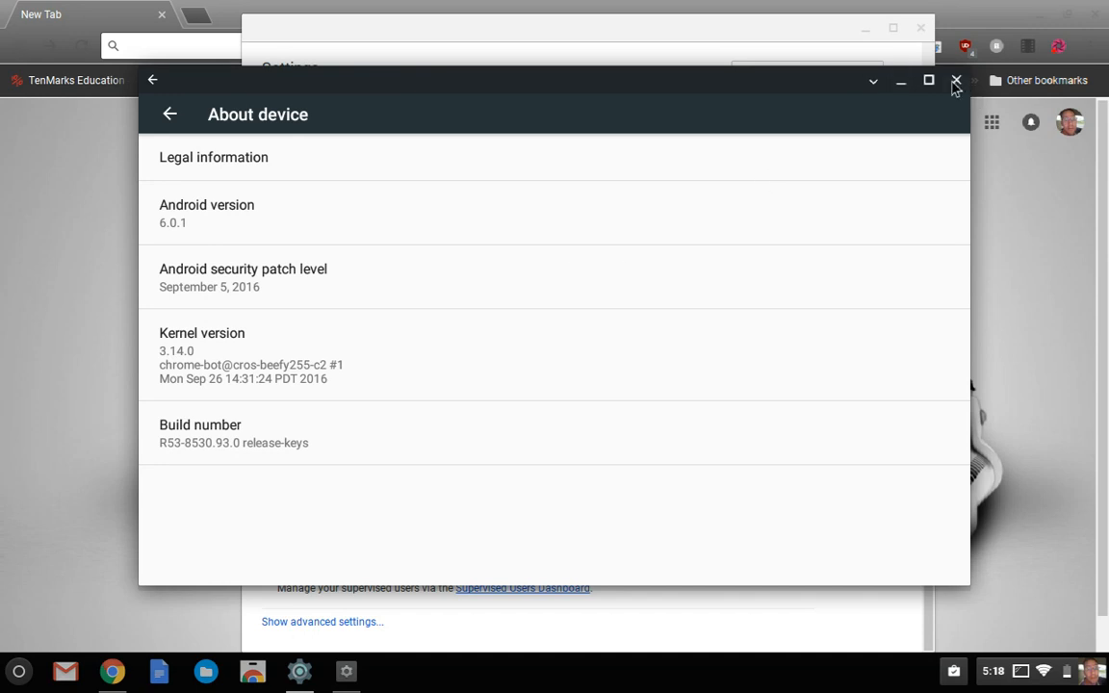
{"action": "left_click", "coordinate": [174, 112]}
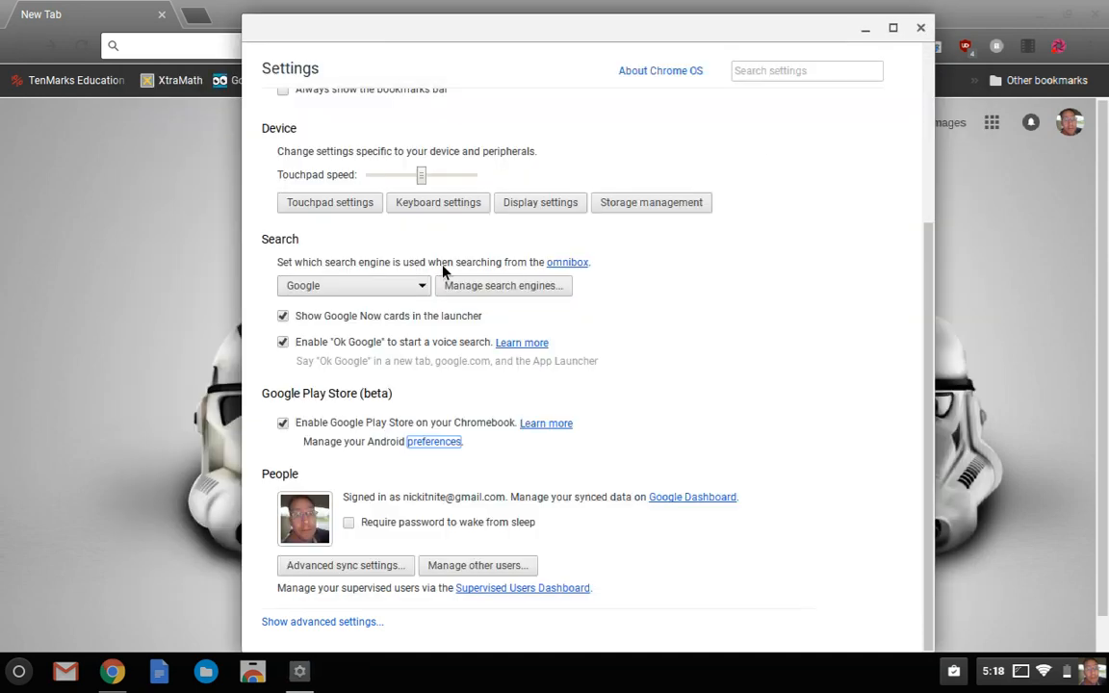
Step: Close Chrome OS Settings and launch Google Play Store to its Apps & Games home page
{"action": "left_click", "coordinate": [917, 27]}
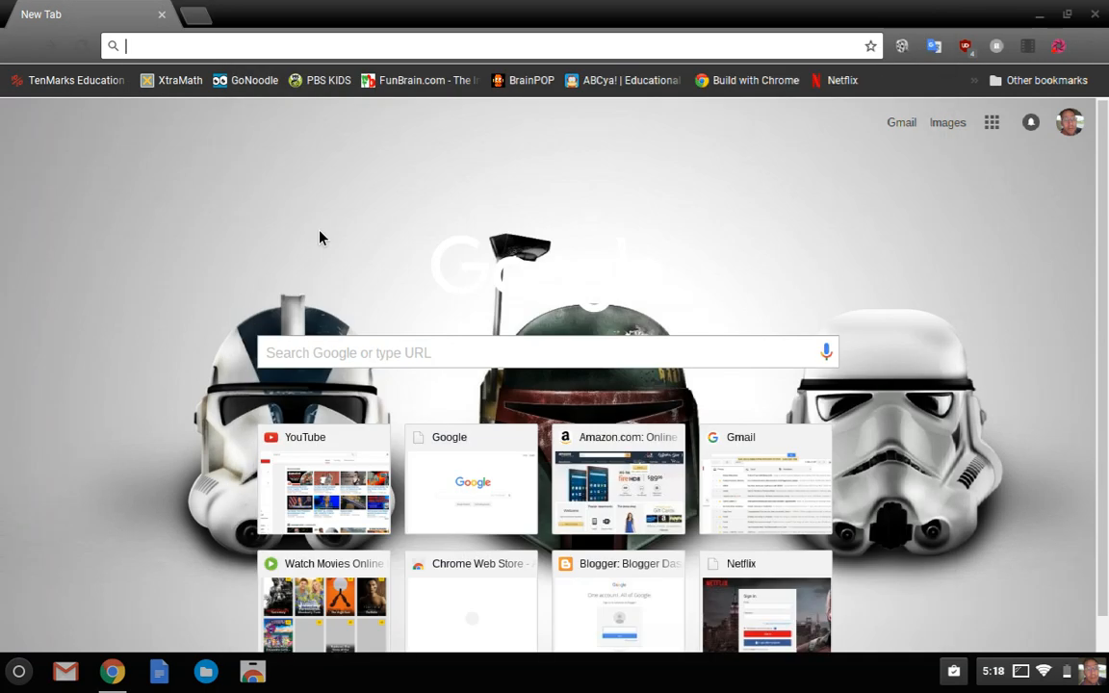
{"action": "left_click", "coordinate": [19, 674]}
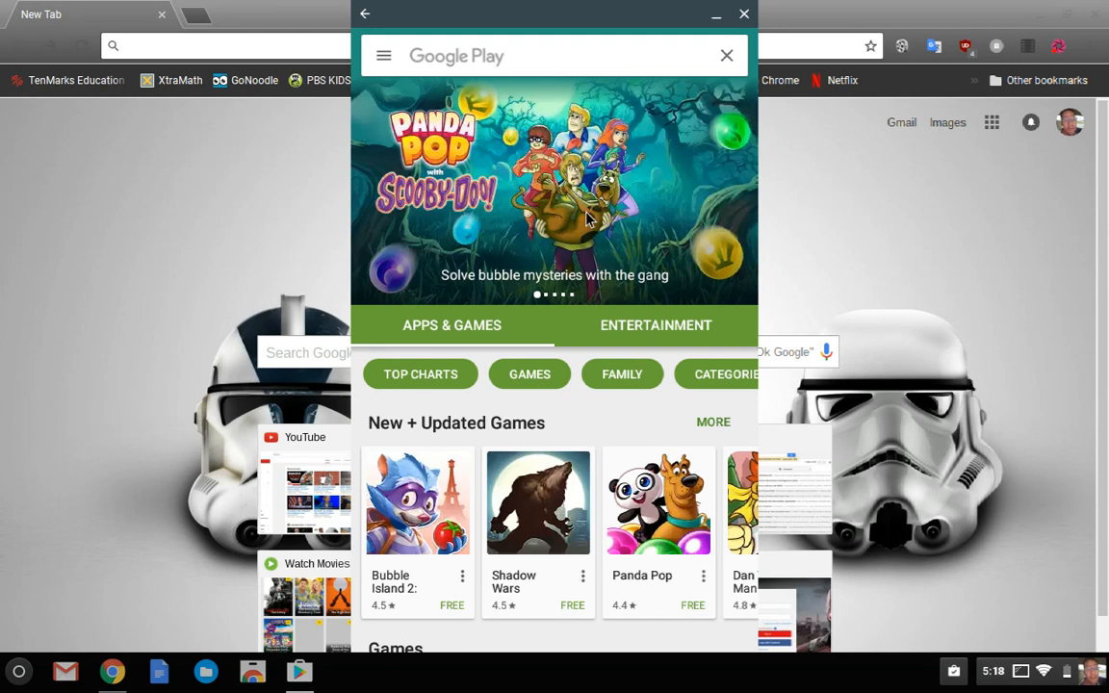
{"action": "scroll", "scroll_direction": "down", "scroll_amount": 3}
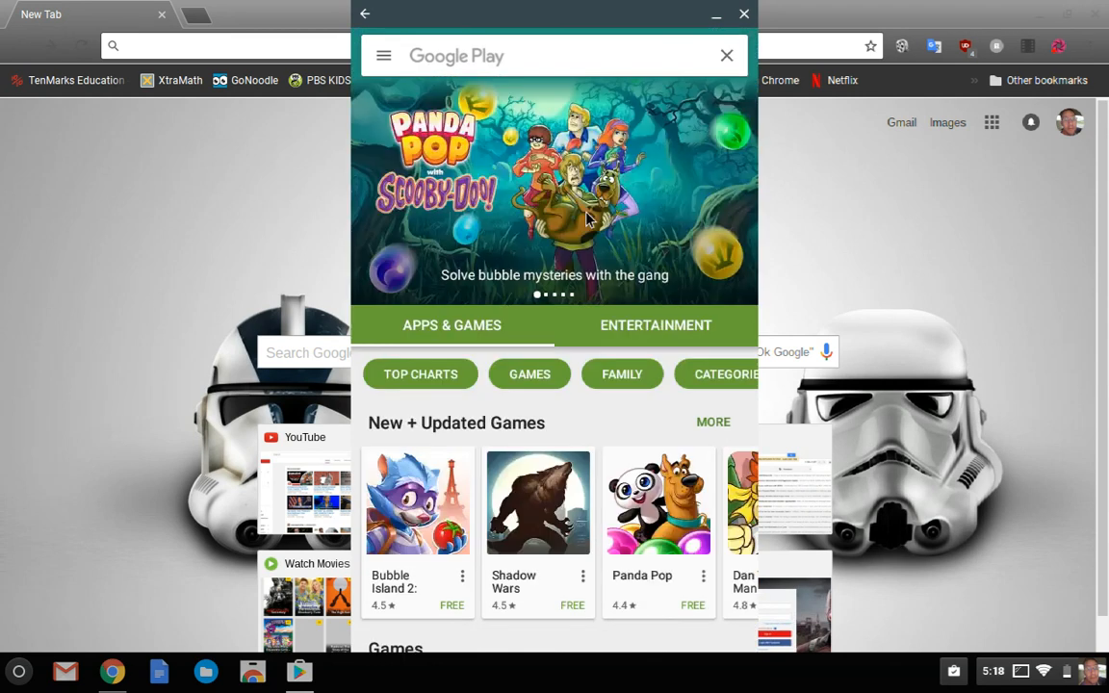
{"action": "mouse_move", "coordinate": [560, 566]}
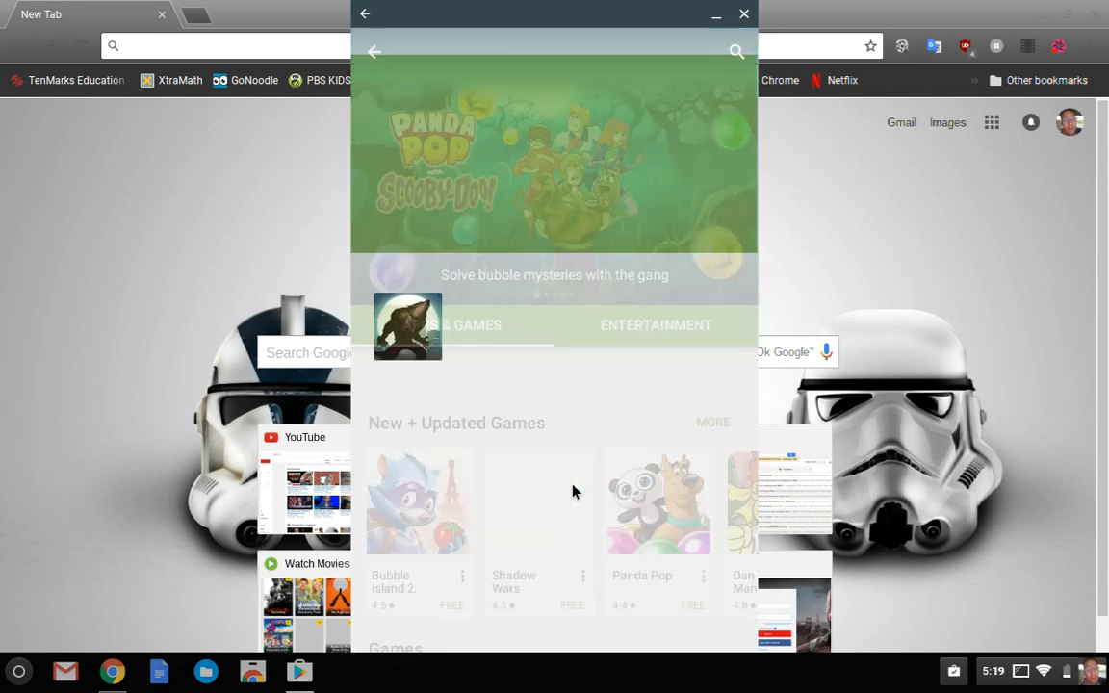
Step: View the Shadow Wars game page by PIKPOK with its 4.5 rating and install option
{"action": "left_click", "coordinate": [538, 501]}
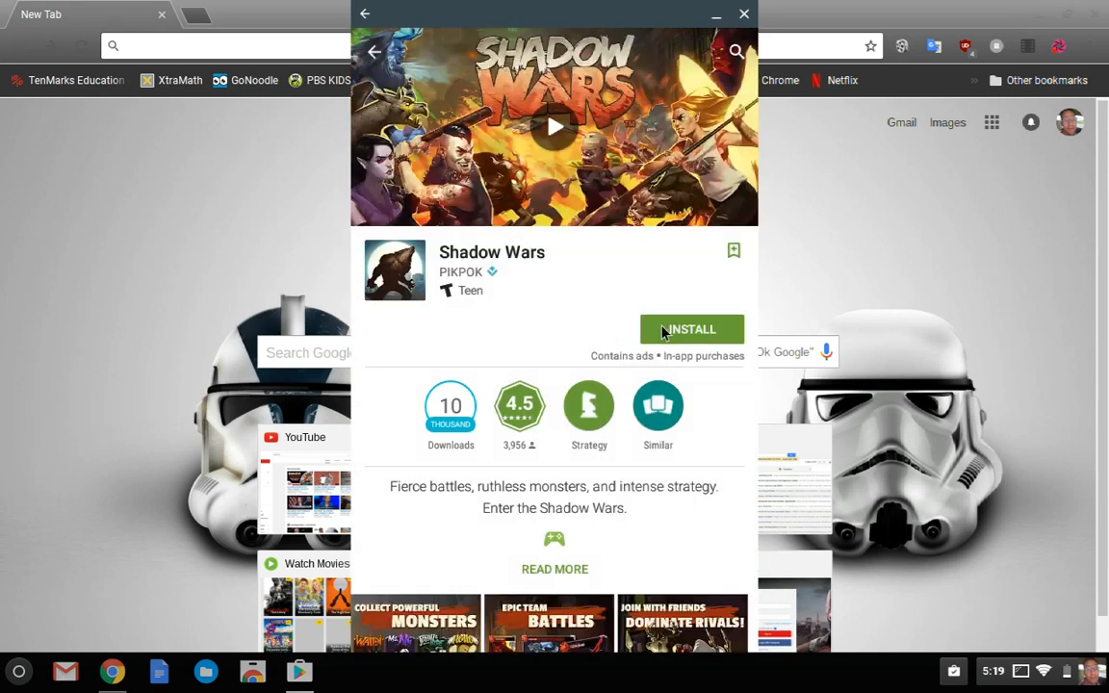
{"action": "mouse_move", "coordinate": [745, 8]}
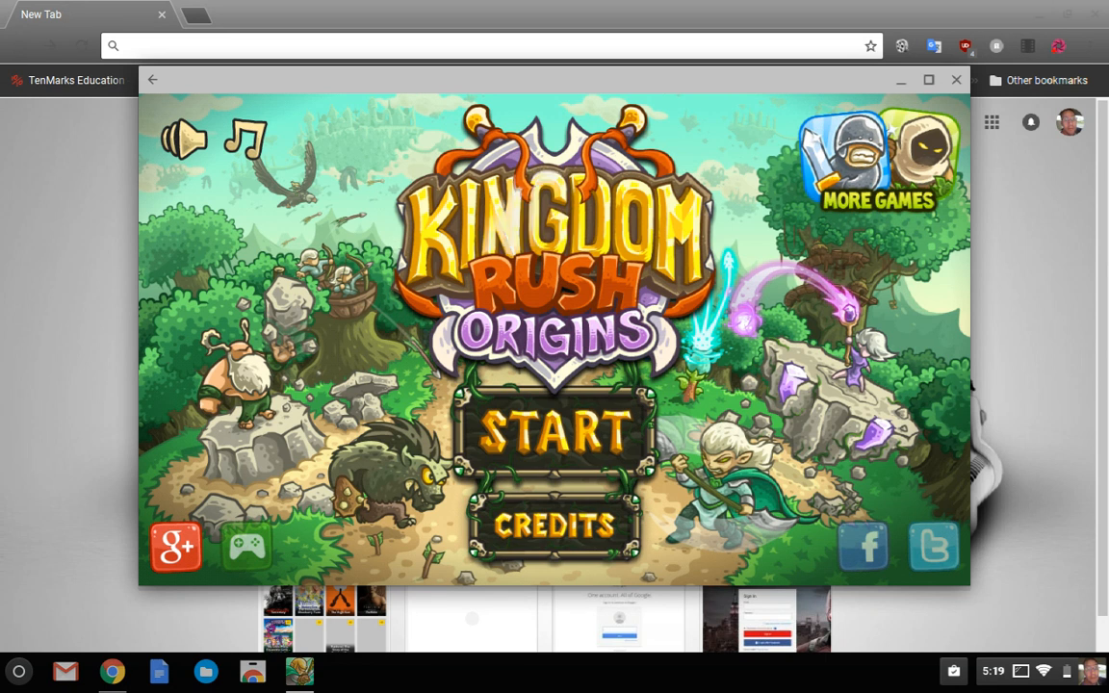
Step: Start a game in Slot 1 and send the Gray Ravens campaign level To Battle
{"action": "left_click", "coordinate": [554, 433]}
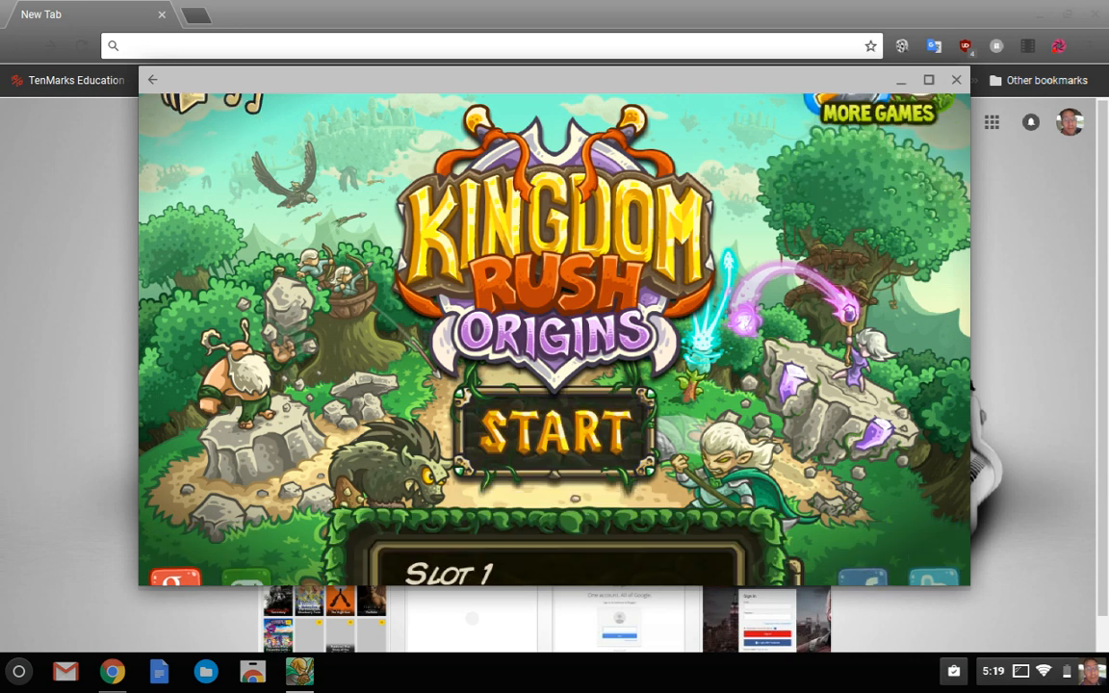
{"action": "left_click", "coordinate": [559, 433]}
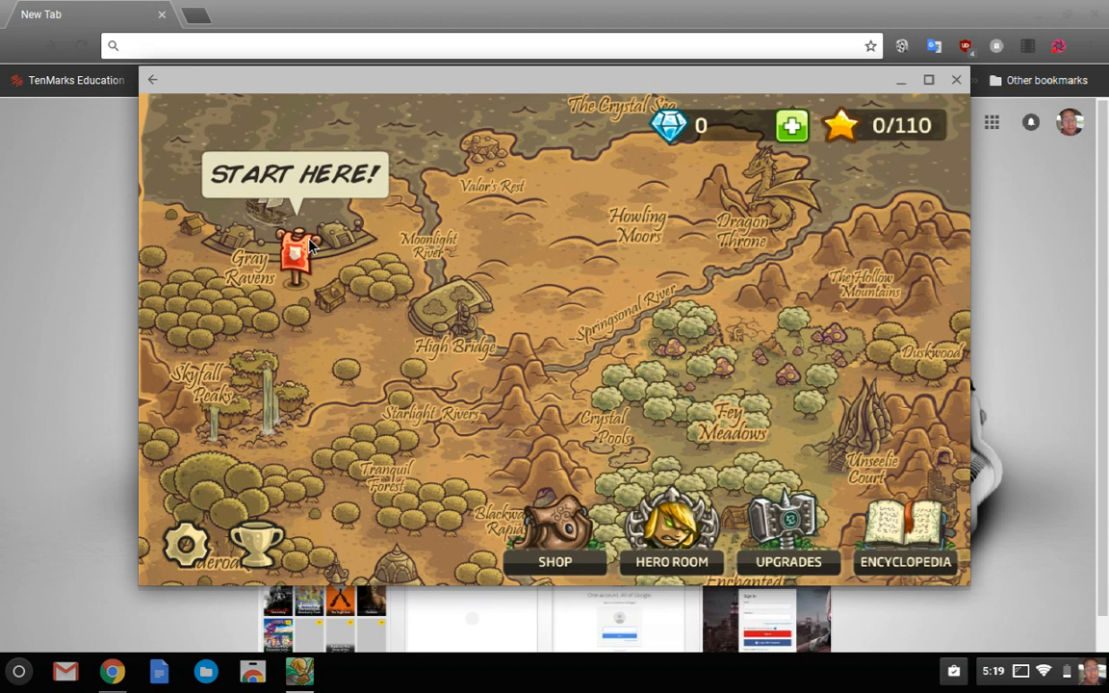
{"action": "left_click", "coordinate": [301, 251]}
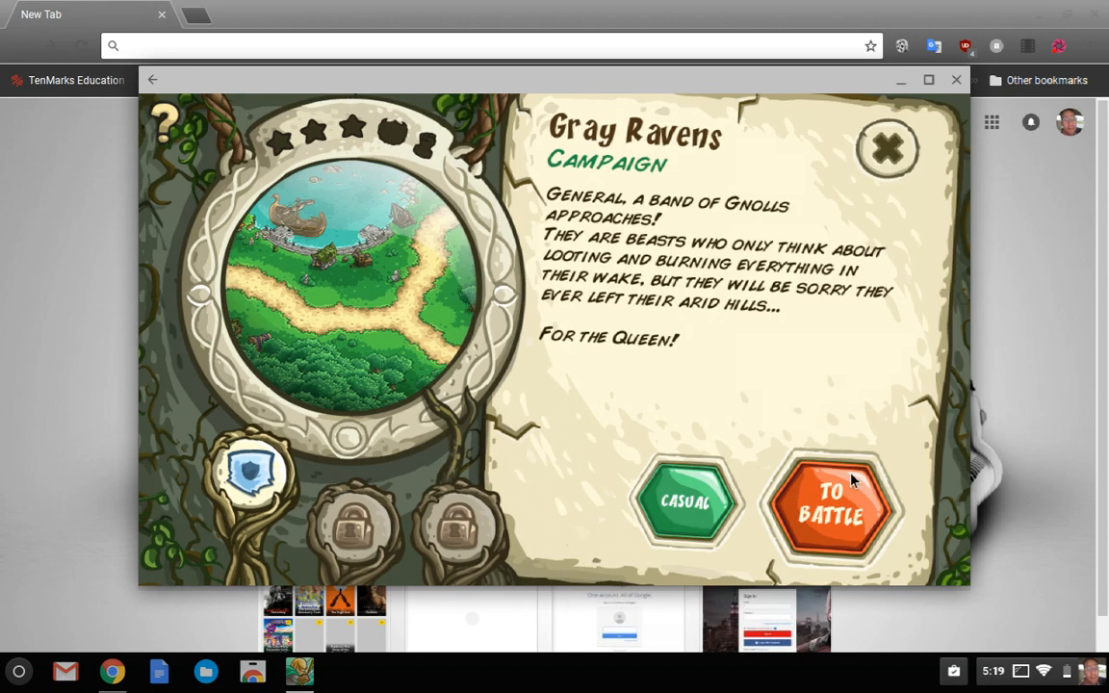
{"action": "left_click", "coordinate": [831, 513]}
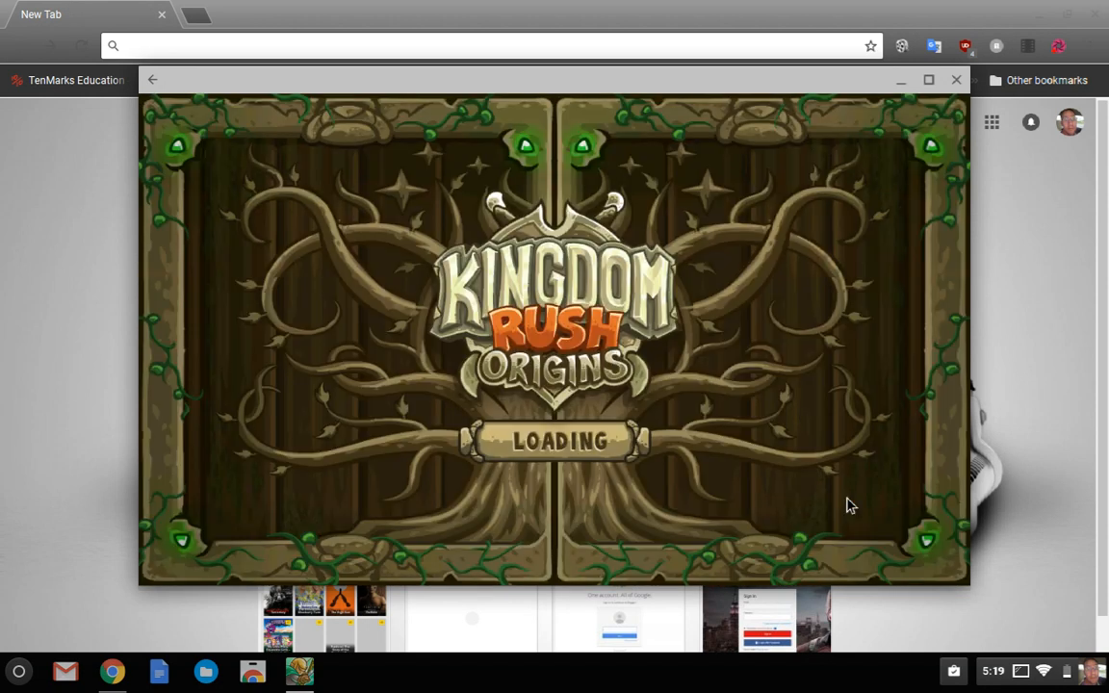
{"action": "mouse_move", "coordinate": [715, 296]}
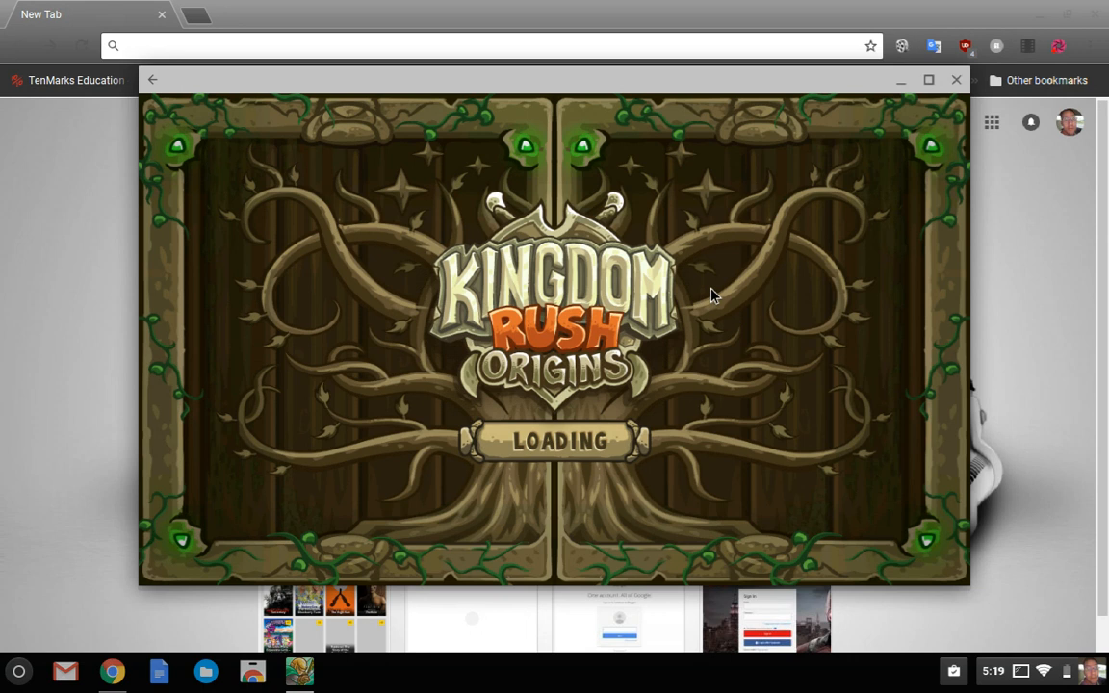
{"action": "mouse_move", "coordinate": [535, 268]}
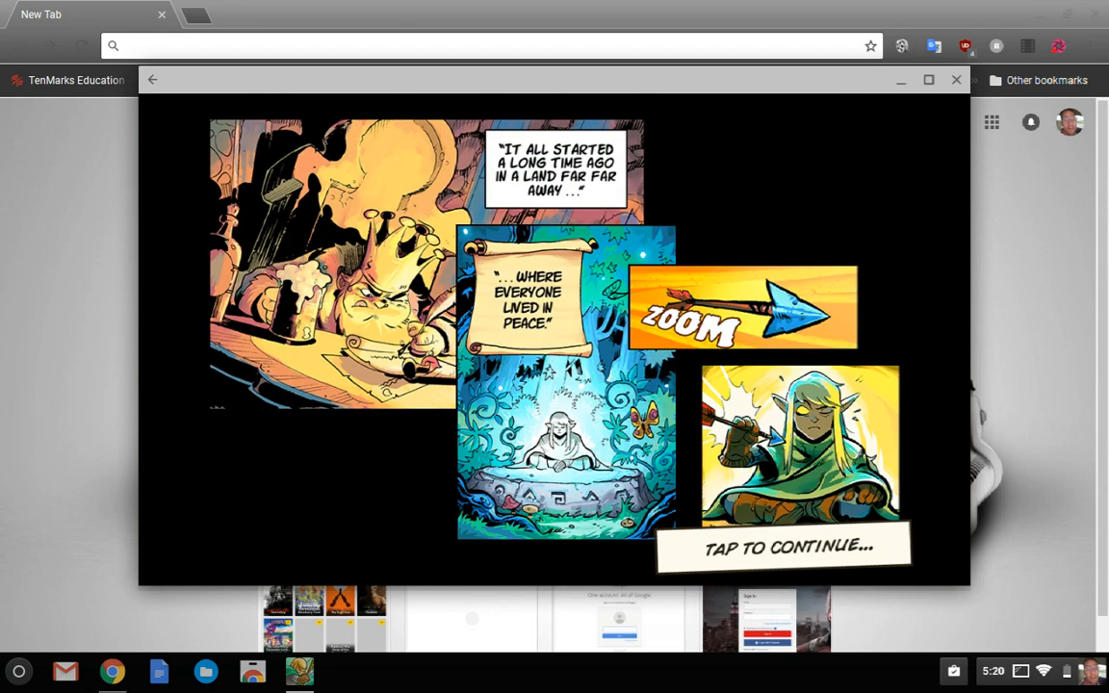
Step: Continue past the intro comic, launch enemy wave 1, then close the game window
{"action": "left_click", "coordinate": [789, 546]}
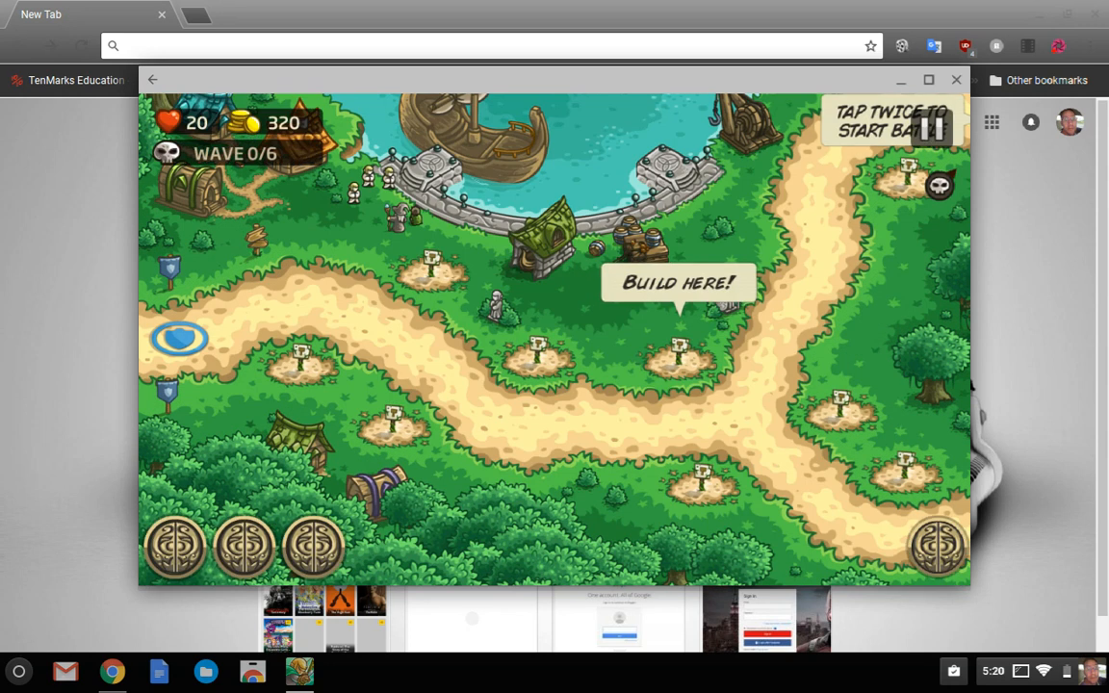
{"action": "left_click", "coordinate": [673, 356]}
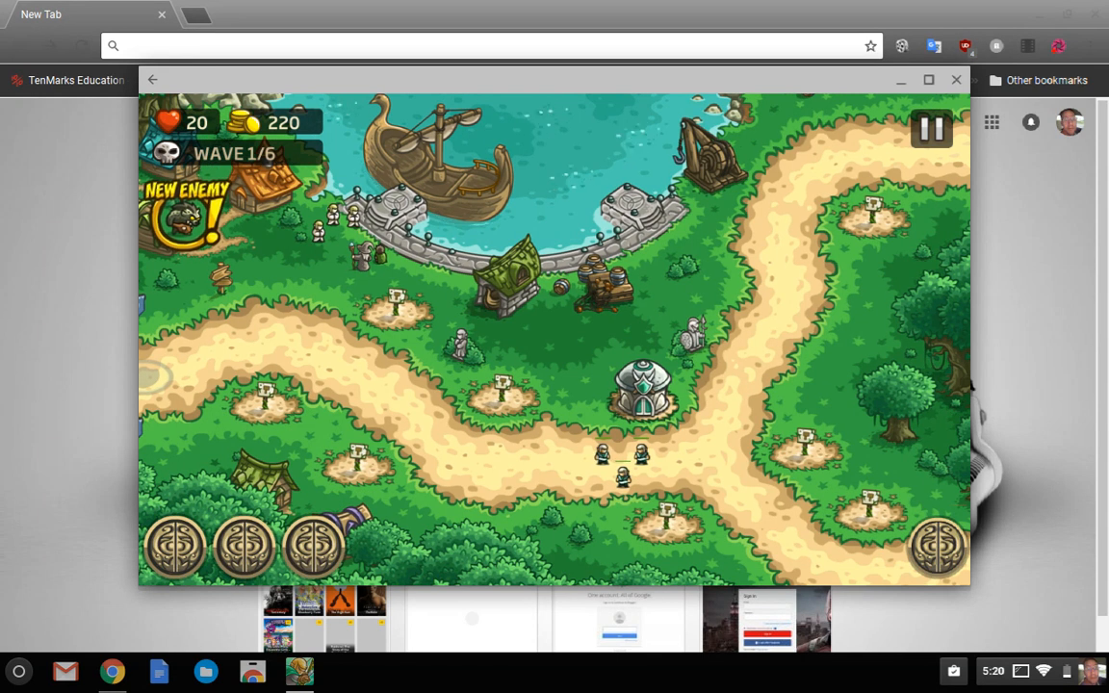
{"action": "left_click", "coordinate": [955, 81]}
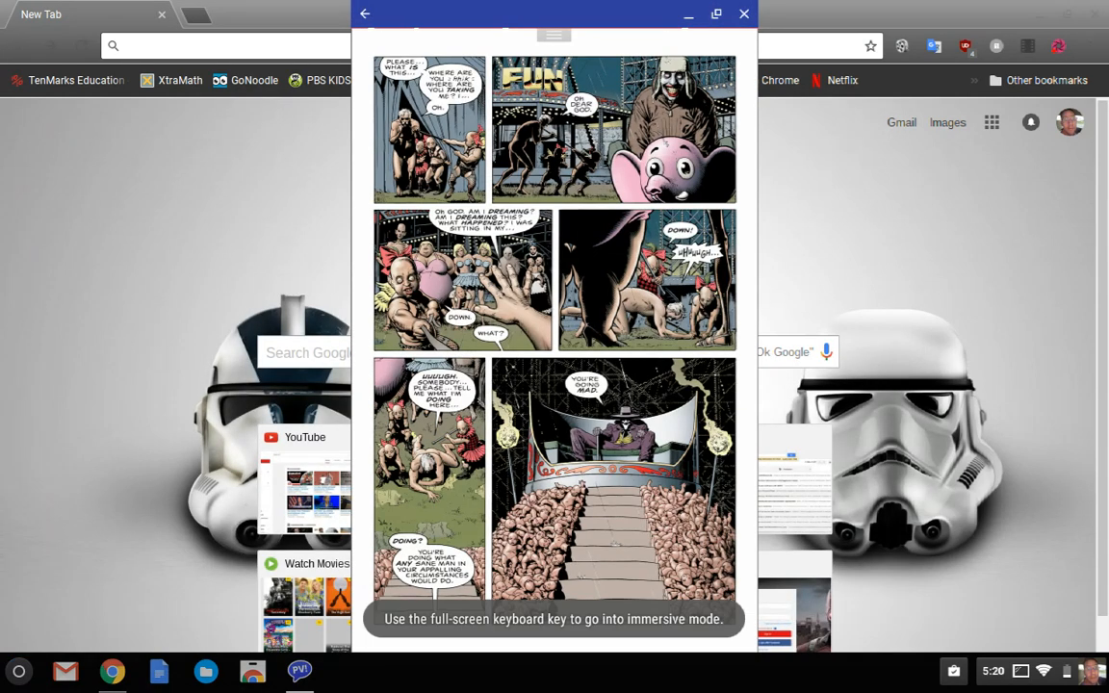
Step: From the reader's menu, go to My bookshelf holding one Batman comic
{"action": "left_click", "coordinate": [555, 31]}
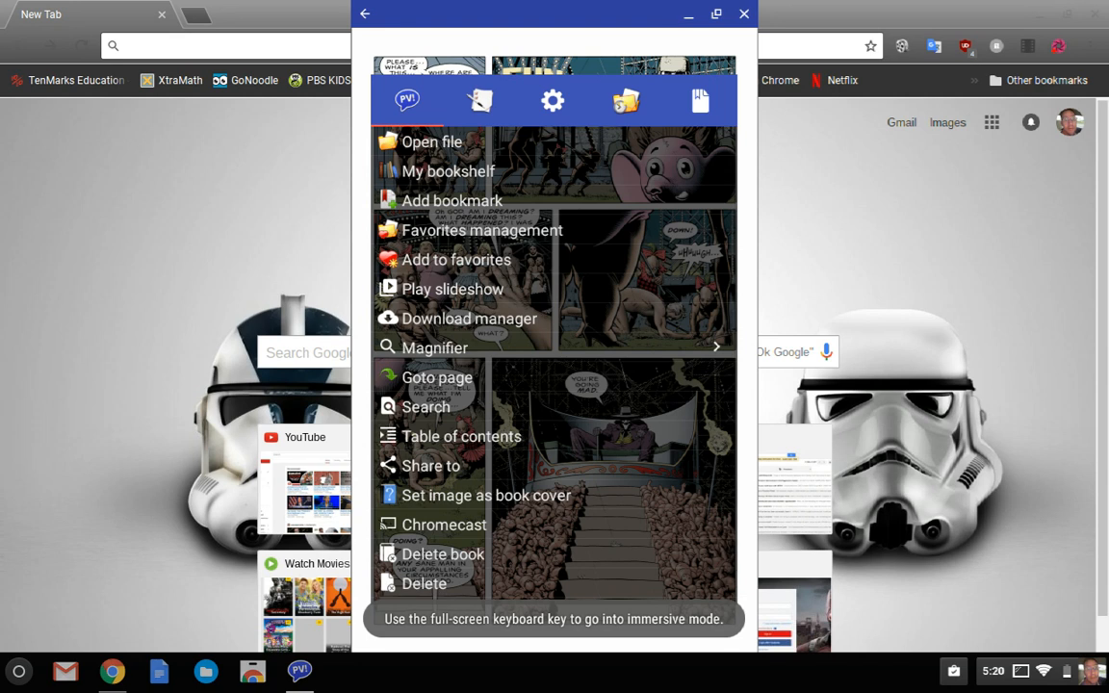
{"action": "left_click", "coordinate": [448, 169]}
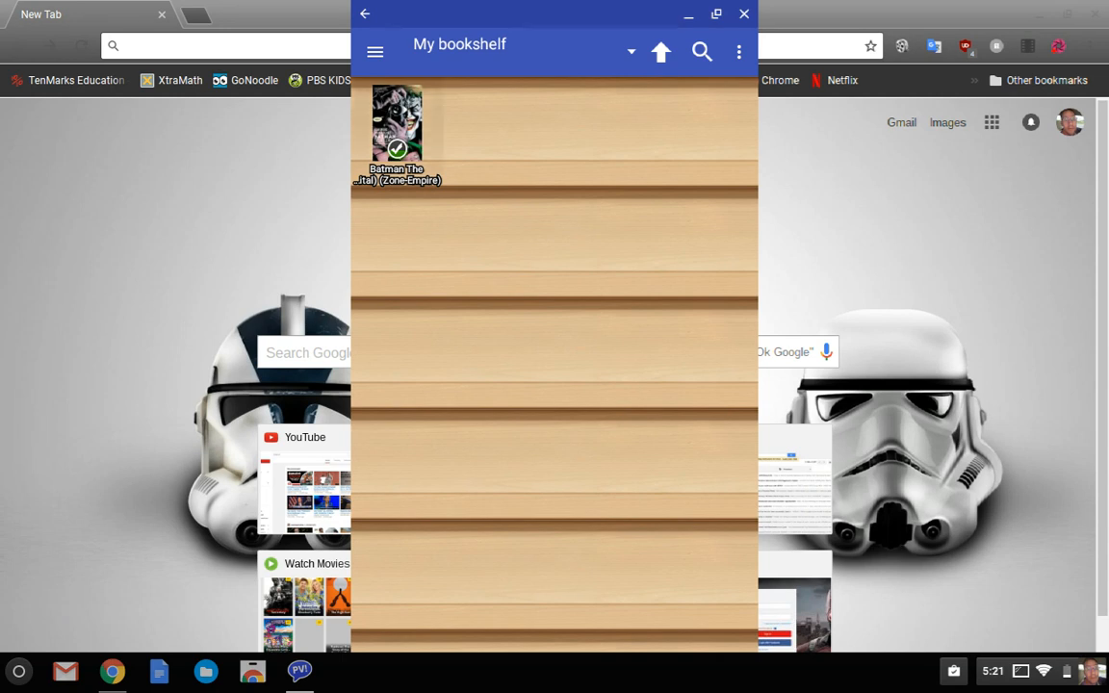
Step: Read the Batman comic from the bookshelf, then close ComicScreen to Chrome's new tab
{"action": "left_click", "coordinate": [397, 123]}
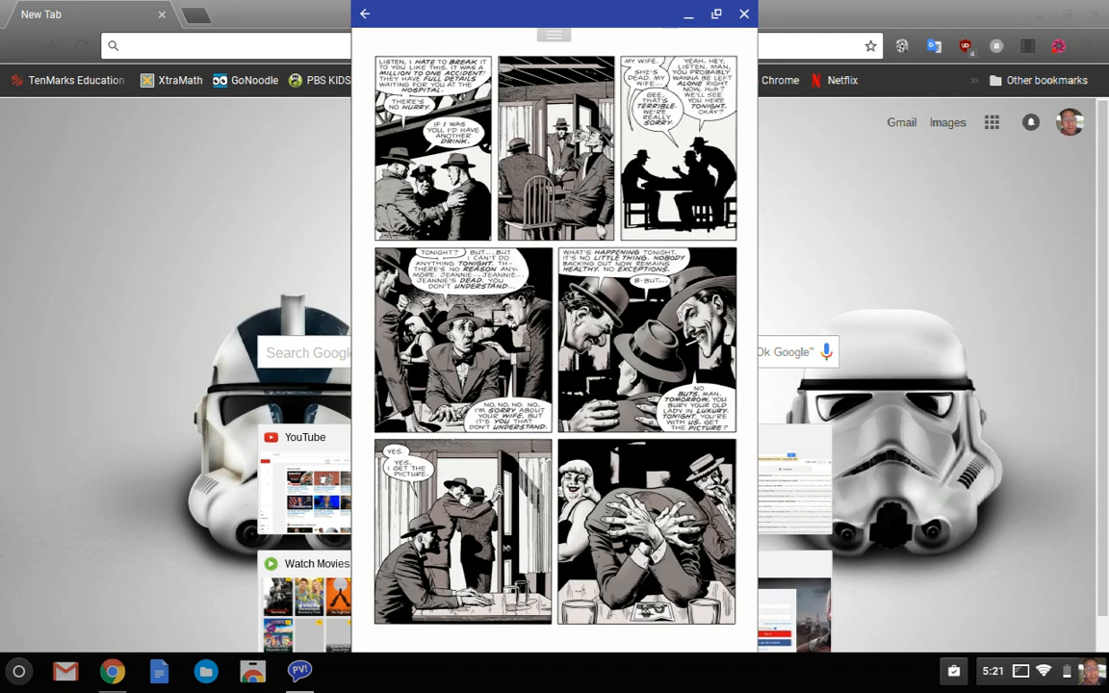
{"action": "left_click", "coordinate": [743, 17]}
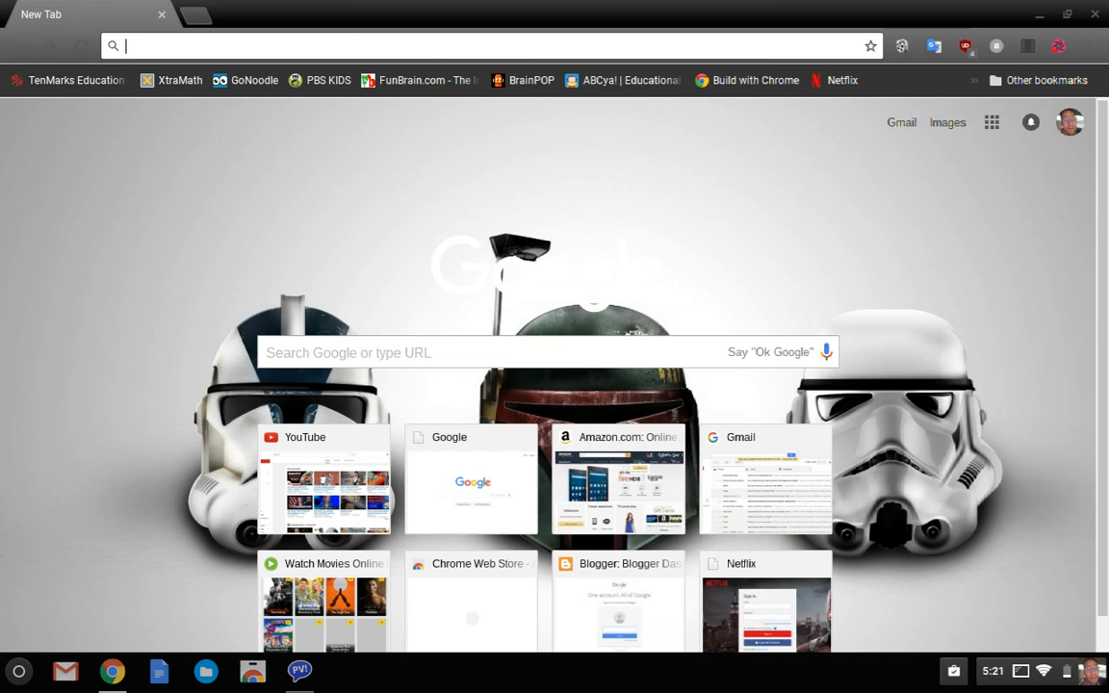